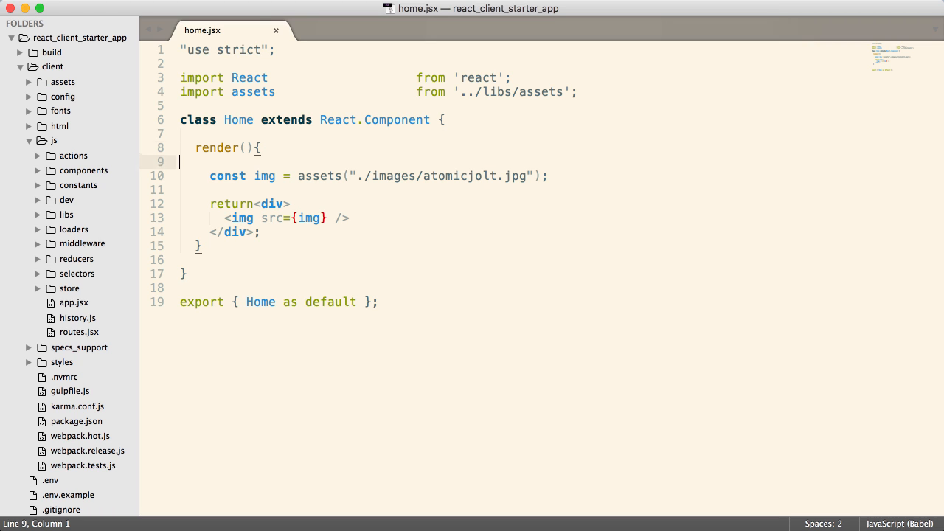
Add a <button> element labelled TheButton below the img tag in the returned div.
{"action": "type", "text": "<b"}
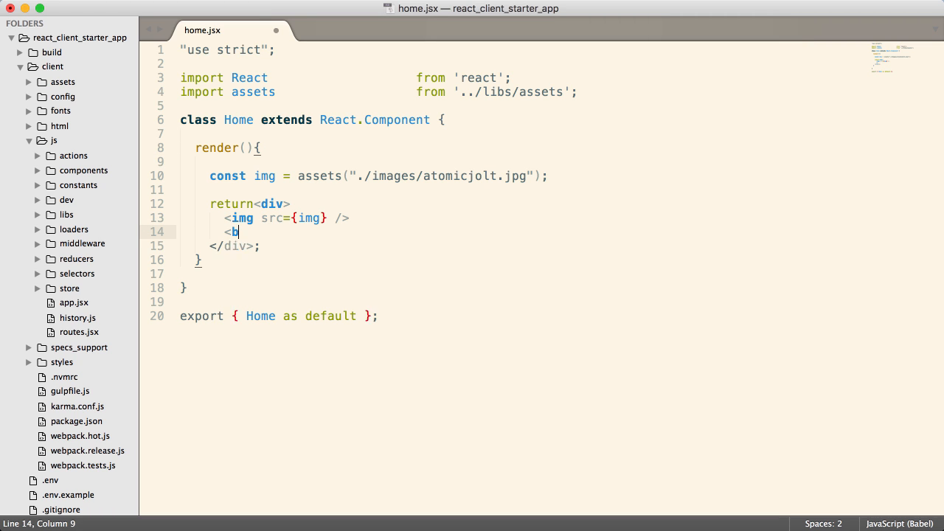
{"action": "type", "text": "utton></button>"}
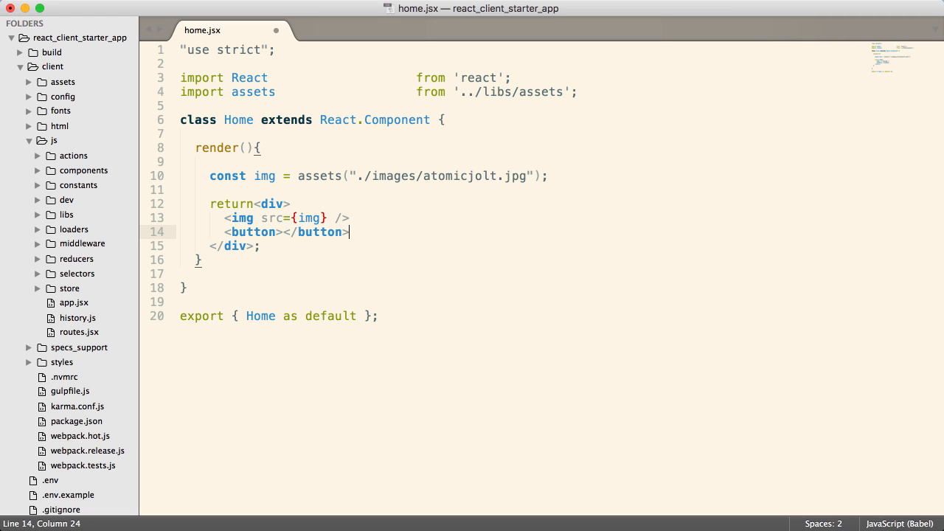
{"action": "type", "text": "Th"}
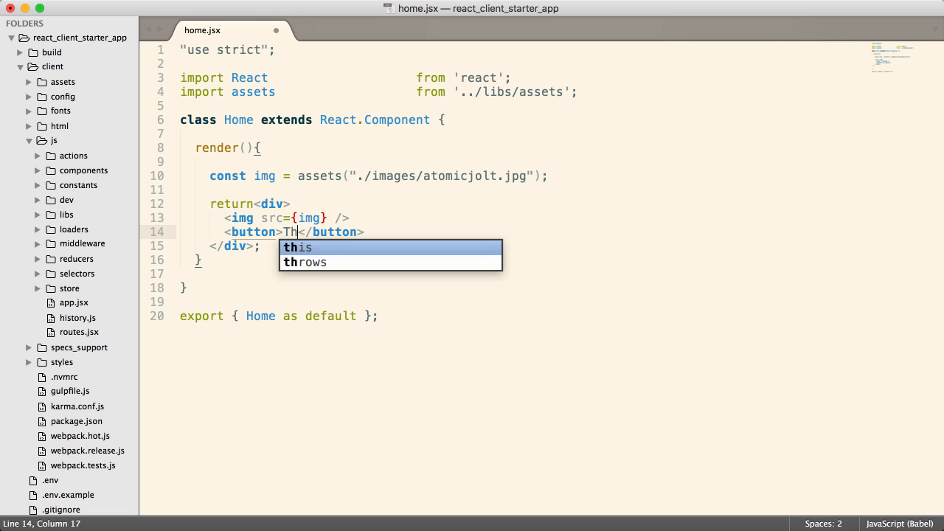
{"action": "type", "text": "eButton"}
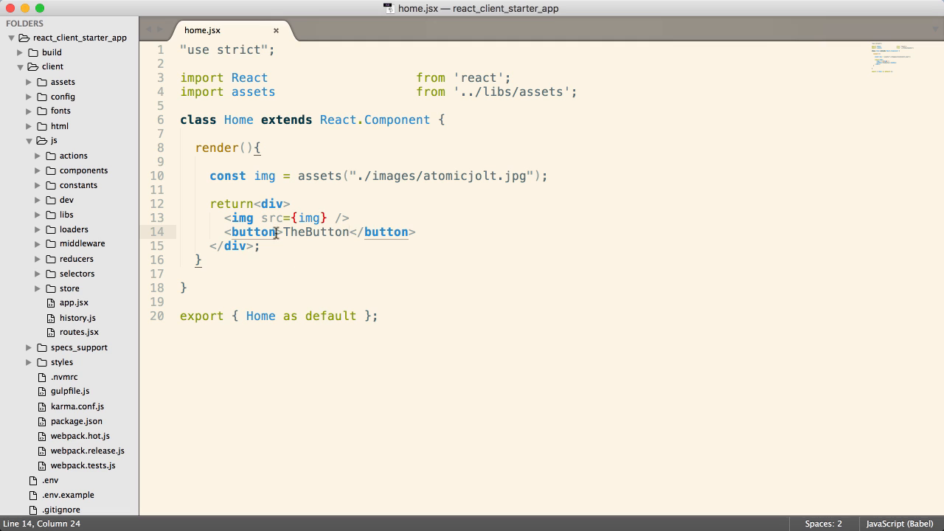
Wire the button's onClick to { this.clicked }, removing the stray parenthesis.
{"action": "type", "text": "on"}
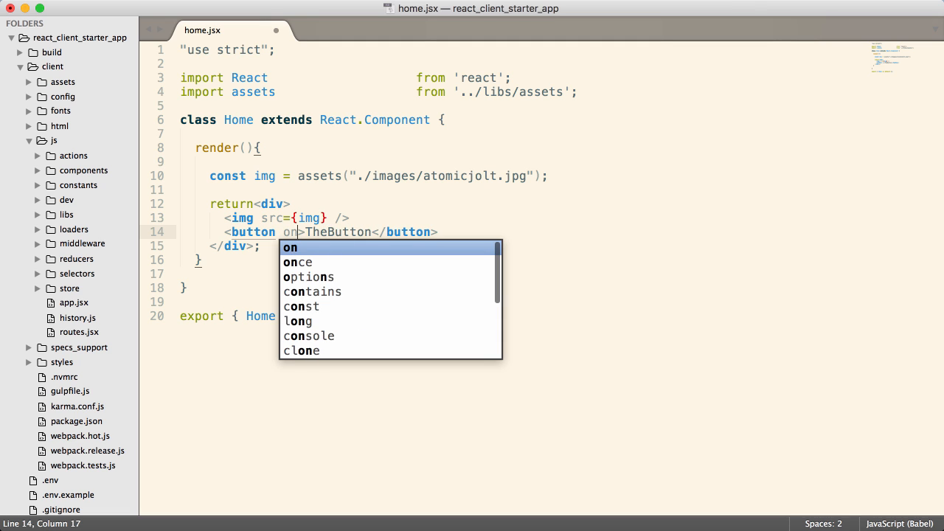
{"action": "type", "text": "Click={}"}
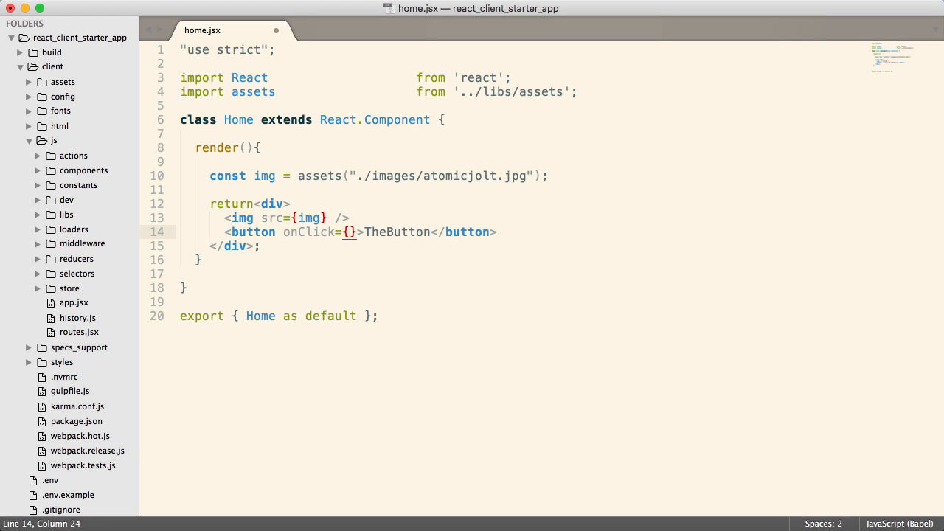
{"action": "type", "text": "this.clicked"}
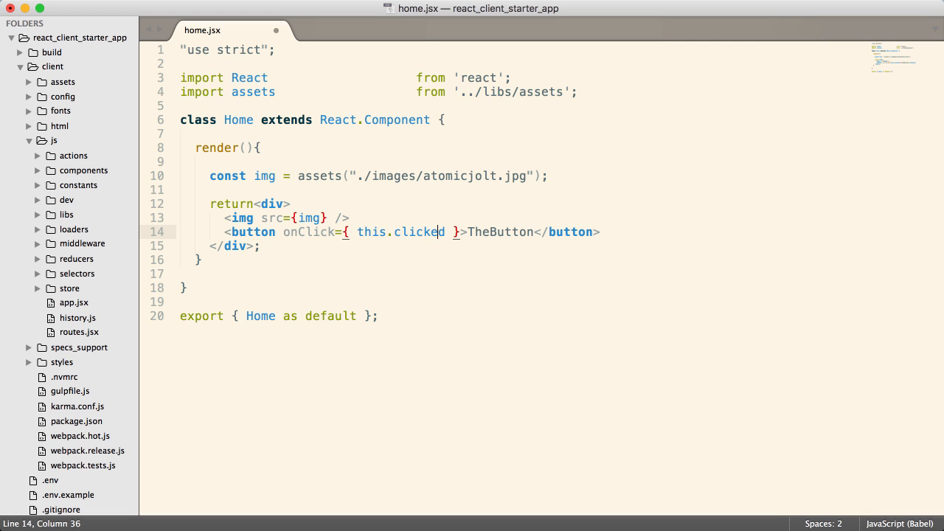
{"action": "type", "text": "("}
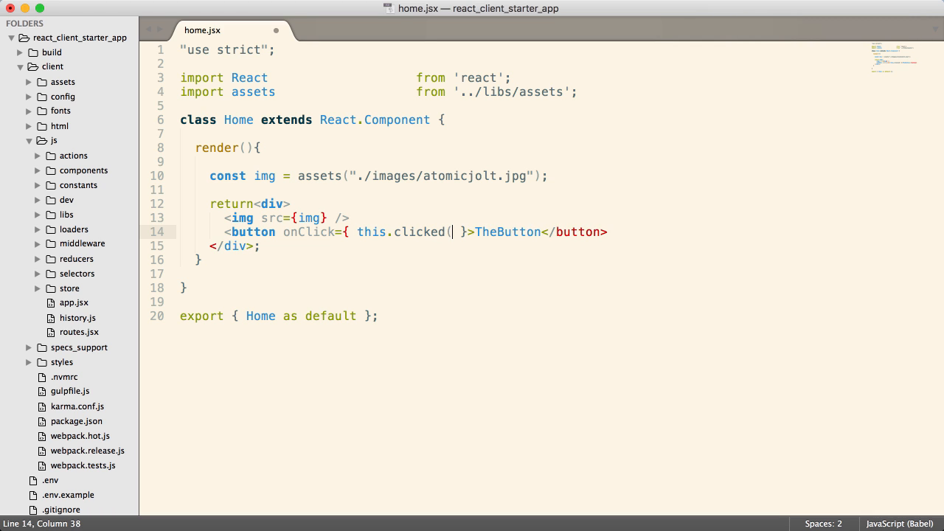
{"action": "key", "text": "Backspace"}
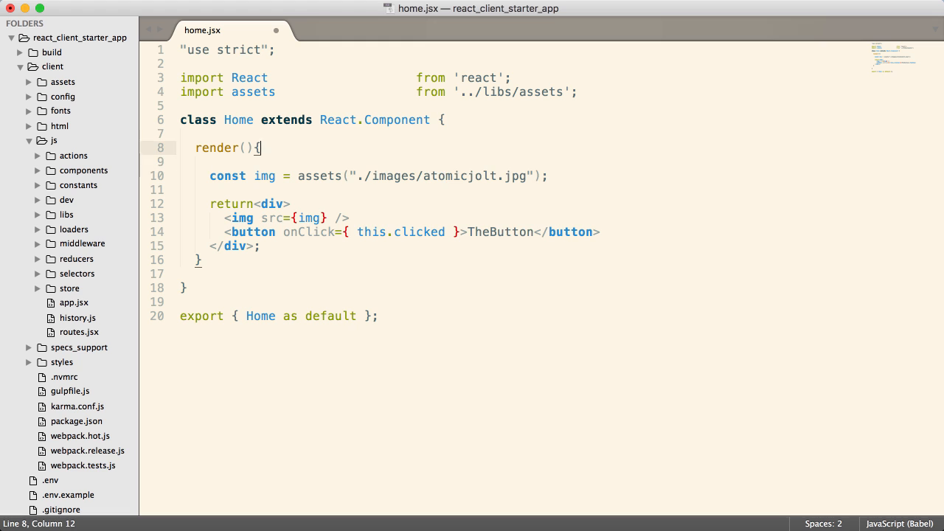
Add a clicked() method above render that console.logs 'the button was clicked'.
{"action": "key", "text": "enter"}
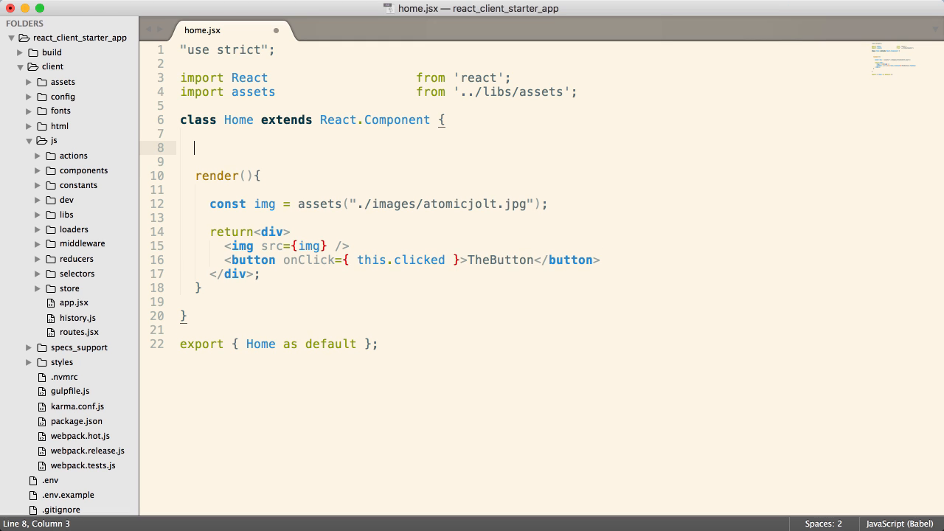
{"action": "type", "text": "clicked(){"}
{"action": "left_click", "coordinate": [524, 161]}
{"action": "type", "text": "console."}
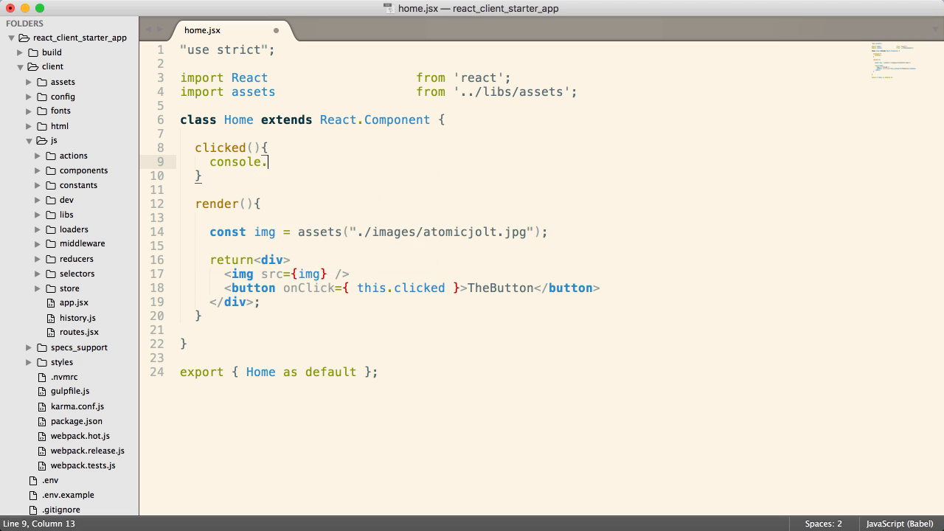
{"action": "type", "text": "log('')"}
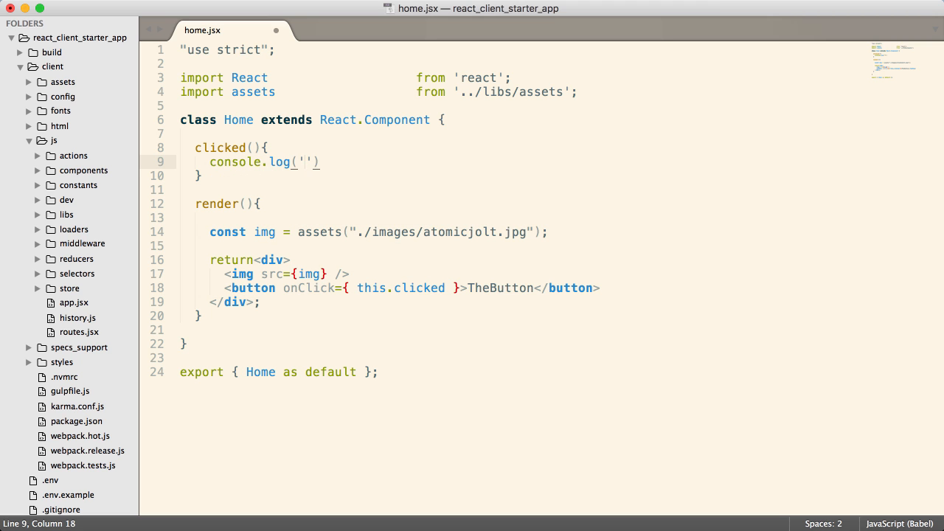
{"action": "type", "text": "the button was cl"}
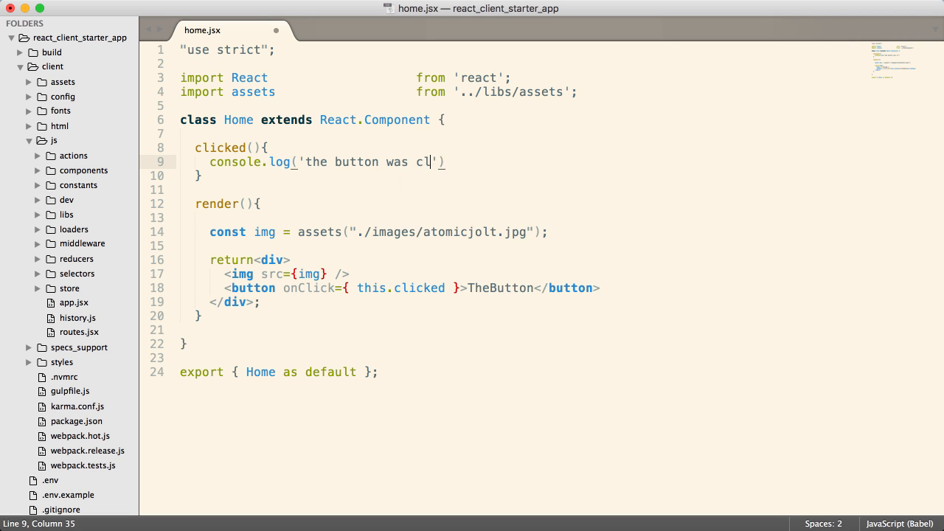
{"action": "type", "text": "icked');"}
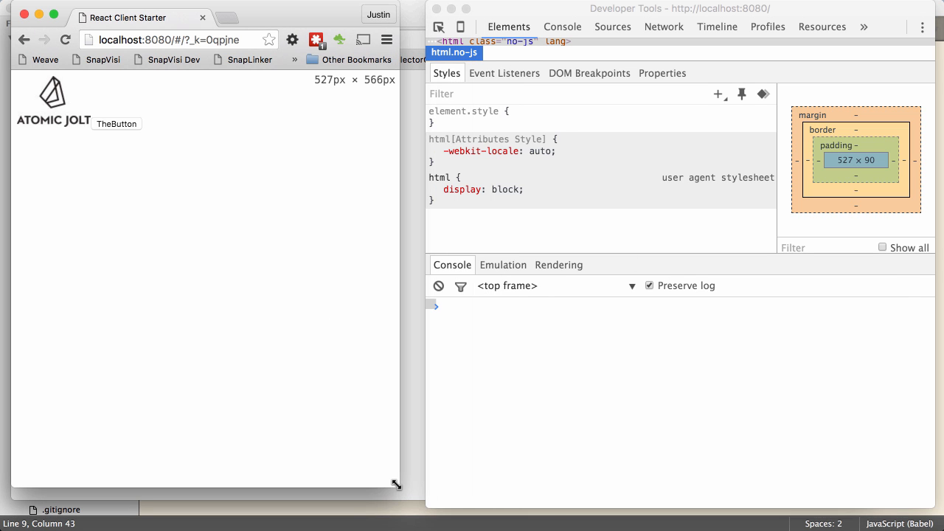
Press TheButton on the localhost page to confirm 'the button was clicked' in the console.
{"action": "left_click", "coordinate": [115, 124]}
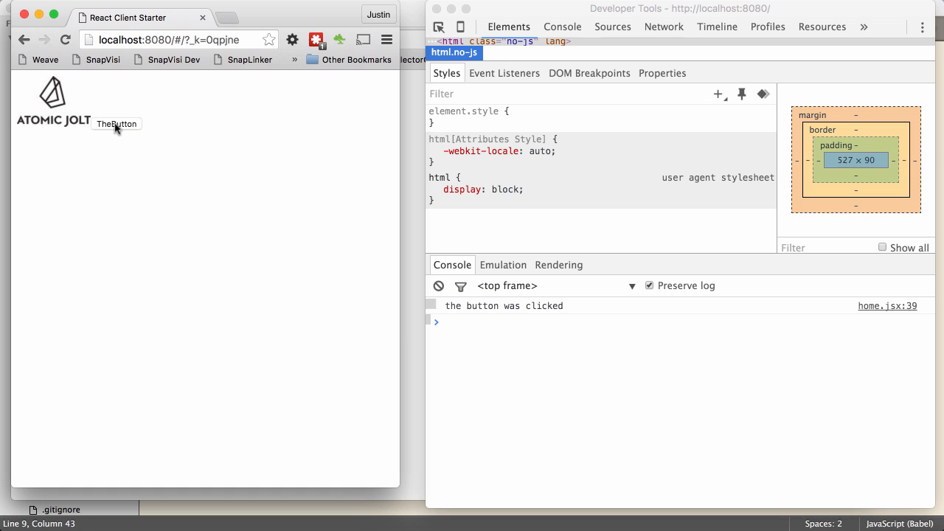
{"action": "left_click", "coordinate": [115, 124]}
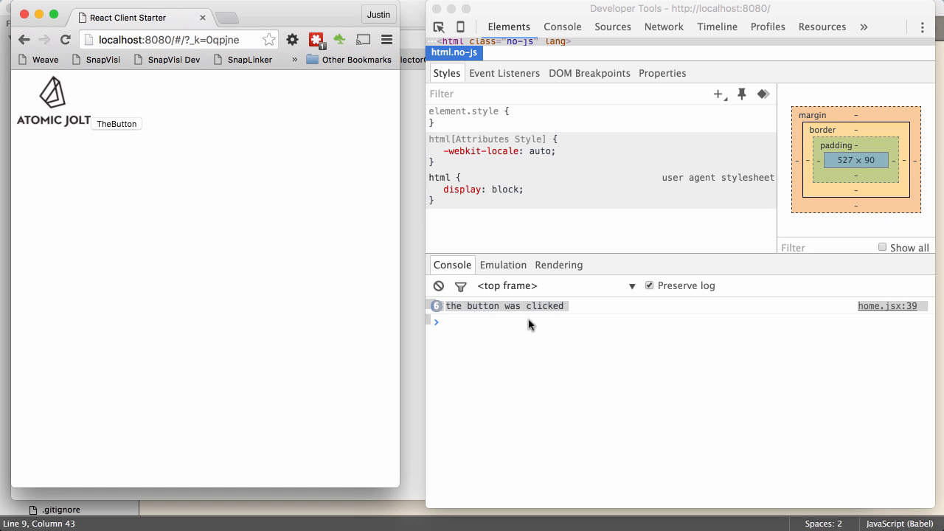
{"action": "mouse_move", "coordinate": [544, 323]}
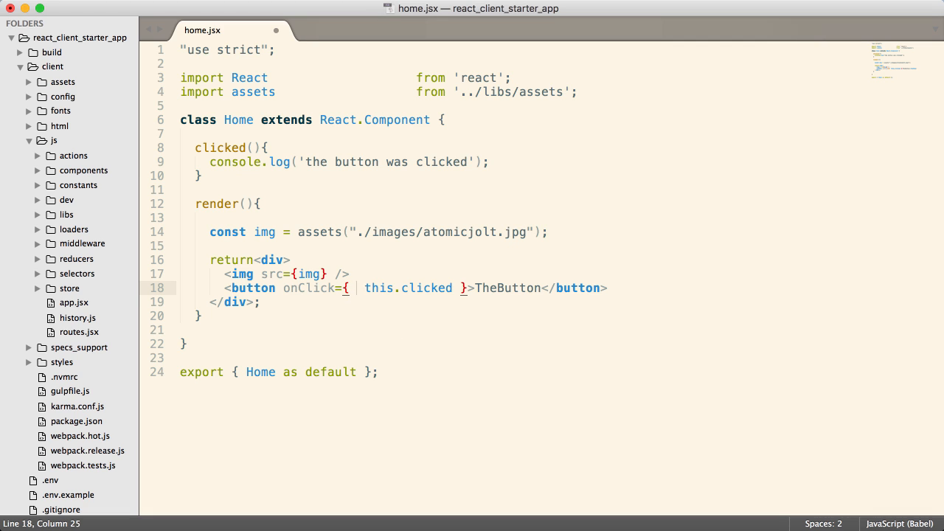
Rewrite onClick as an arrow function (e) => { this.clicked(); }.
{"action": "type", "text": "()"}
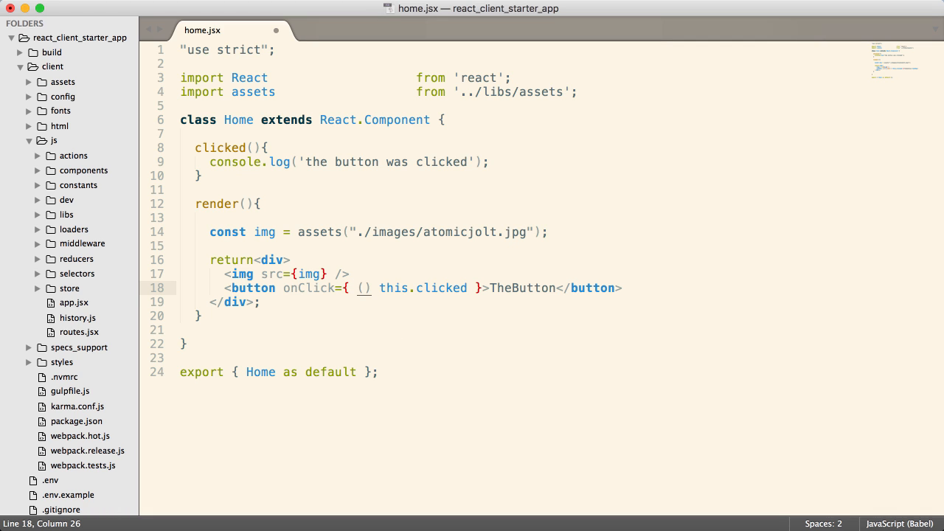
{"action": "type", "text": "e"}
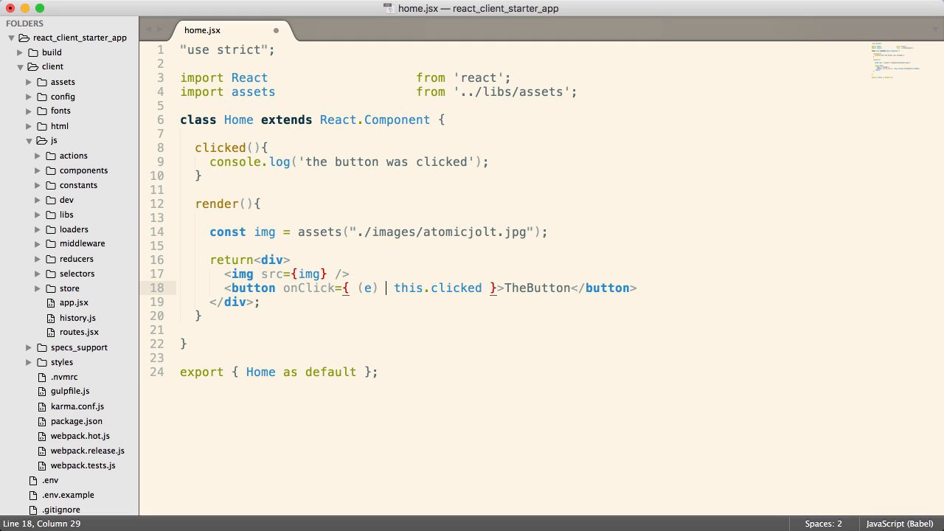
{"action": "type", "text": "=> {}"}
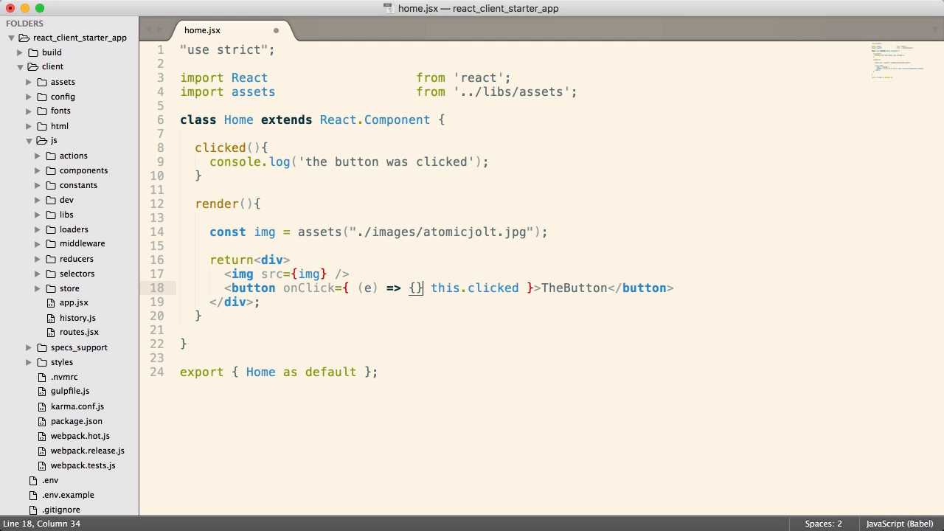
{"action": "type", "text": "this.clicked"}
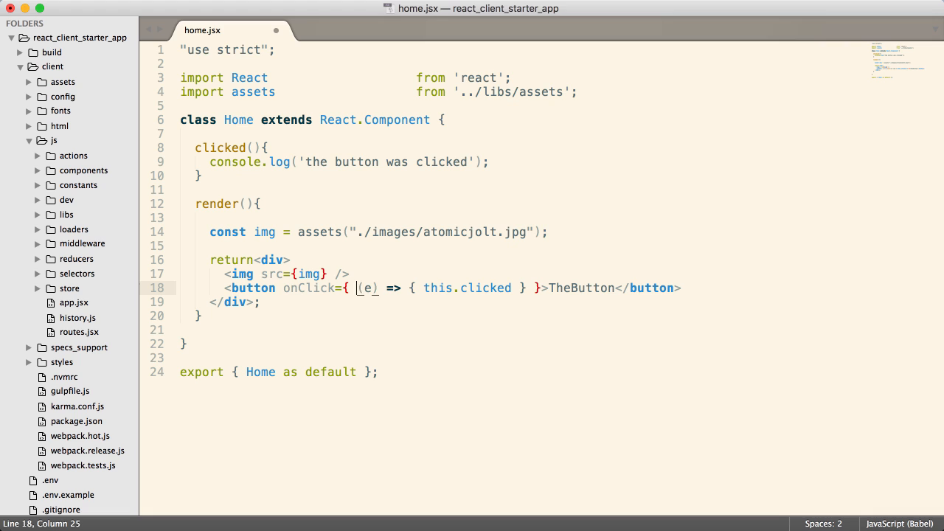
{"action": "double_click", "coordinate": [367, 287]}
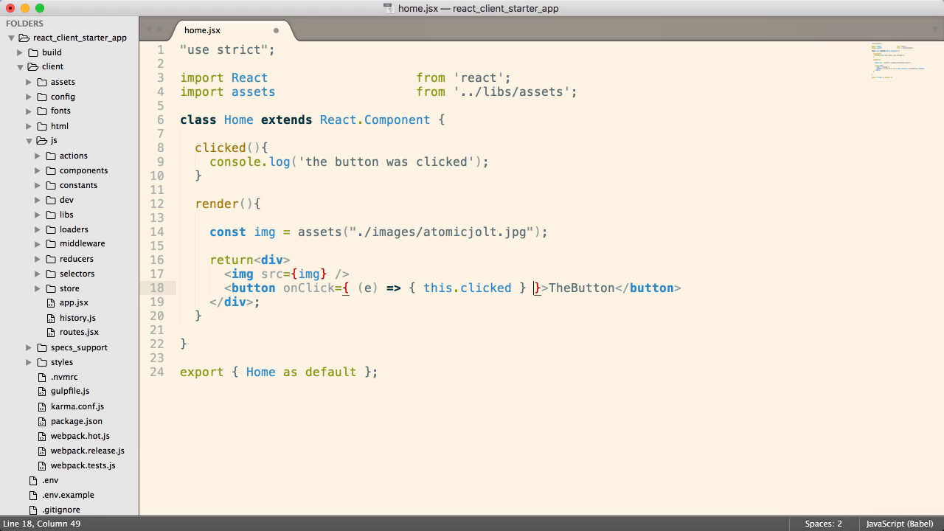
{"action": "type", "text": "()"}
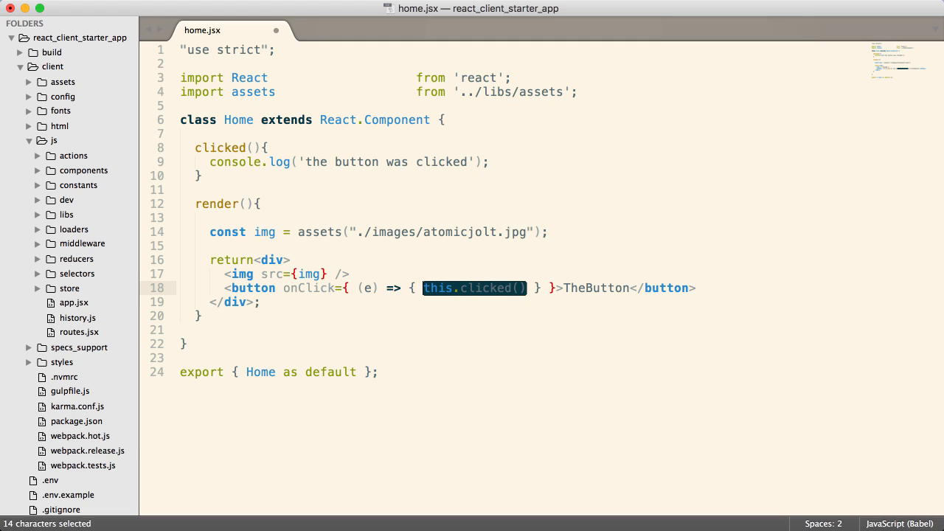
{"action": "type", "text": ";"}
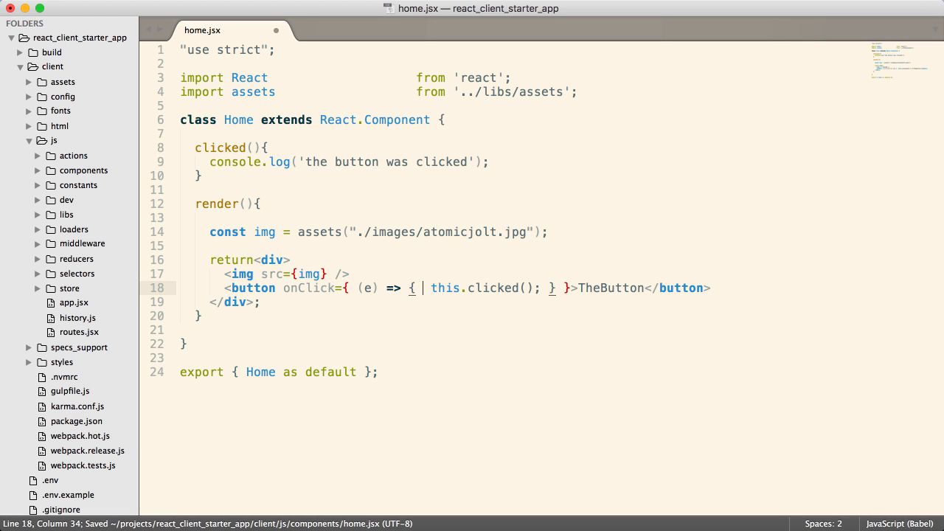
Add e.preventDefault() to the handler and save the file for hot reload.
{"action": "type", "text": "e.preventDefault"}
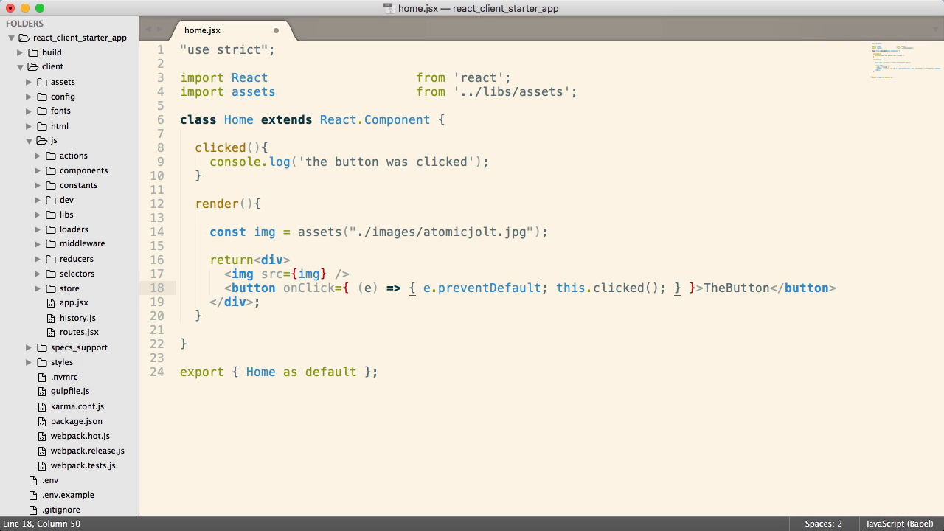
{"action": "type", "text": "()"}
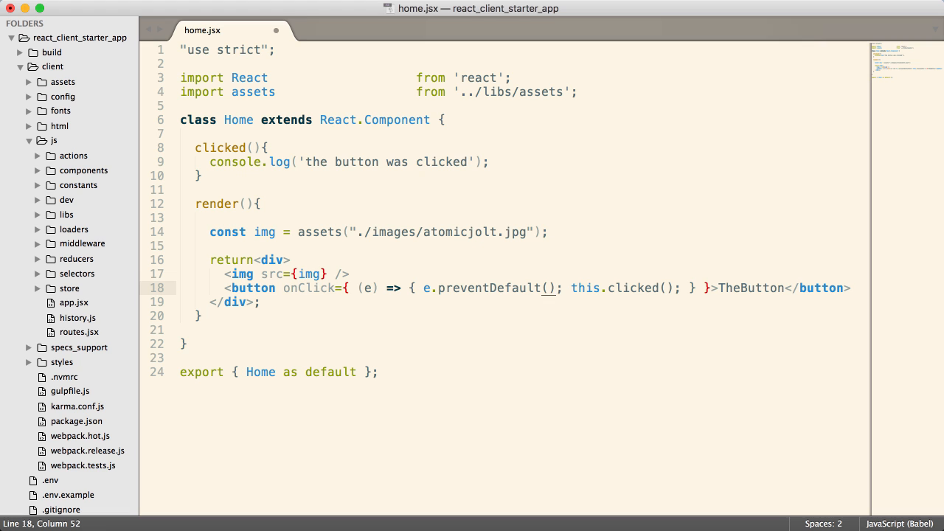
{"action": "key", "text": "cmd+s"}
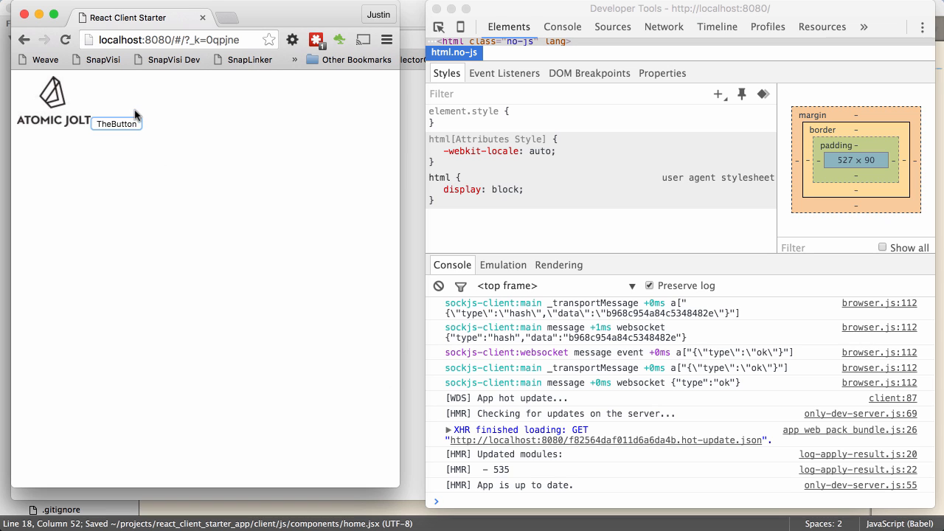
Press TheButton again after reload and check the new console log line.
{"action": "left_click", "coordinate": [115, 124]}
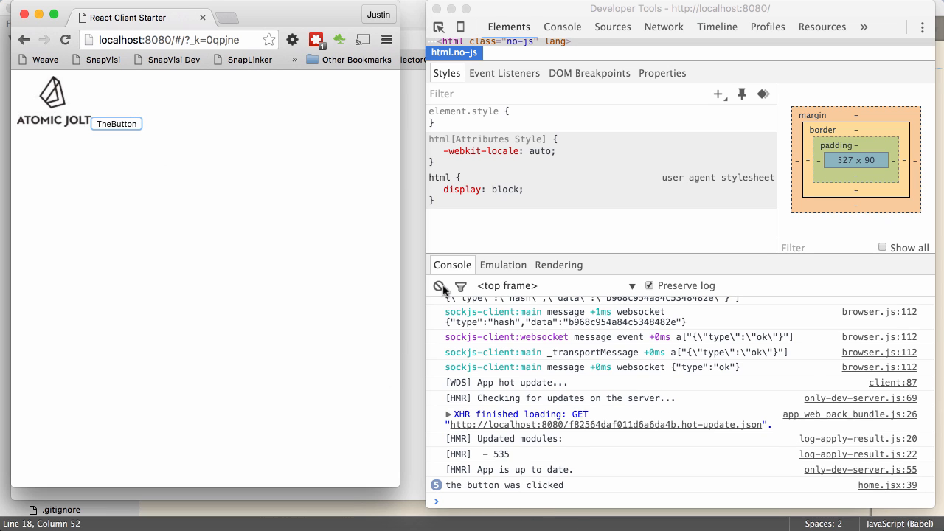
{"action": "left_click", "coordinate": [440, 286]}
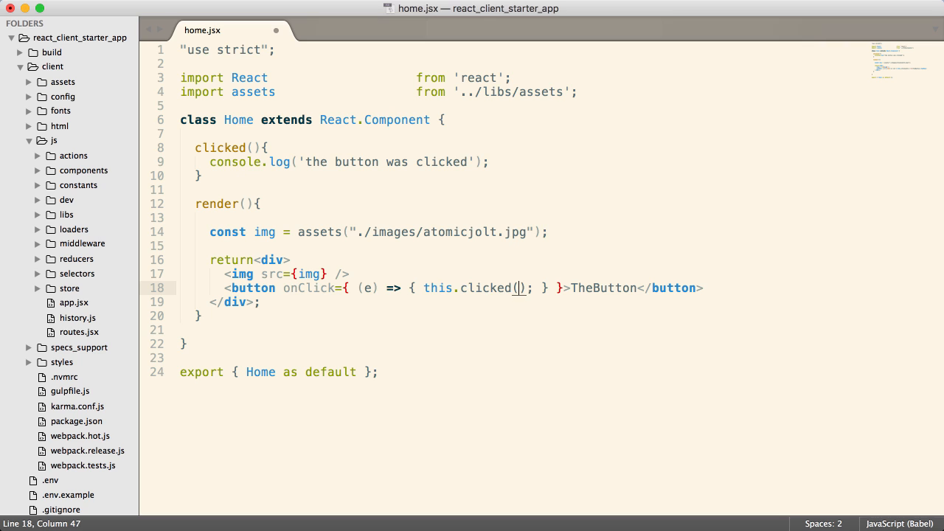
{"action": "type", "text": "\"\""}
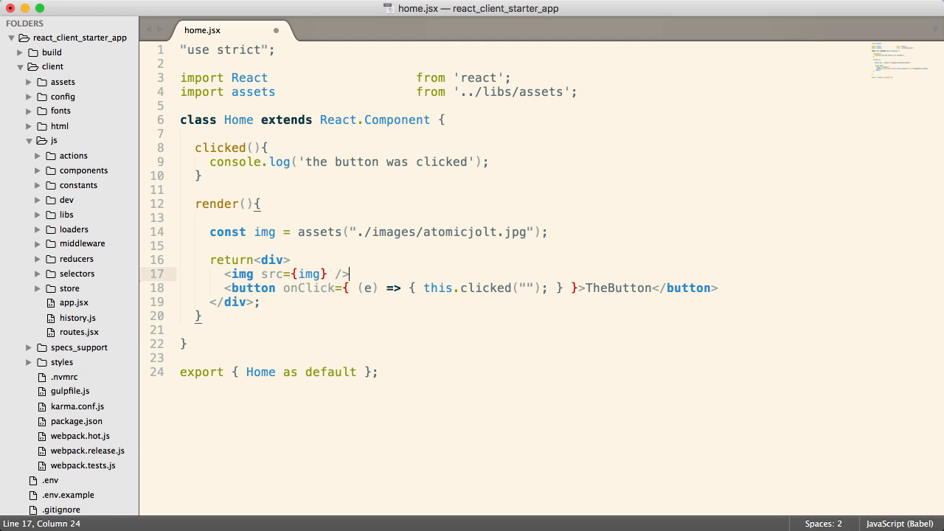
{"action": "key", "text": "enter"}
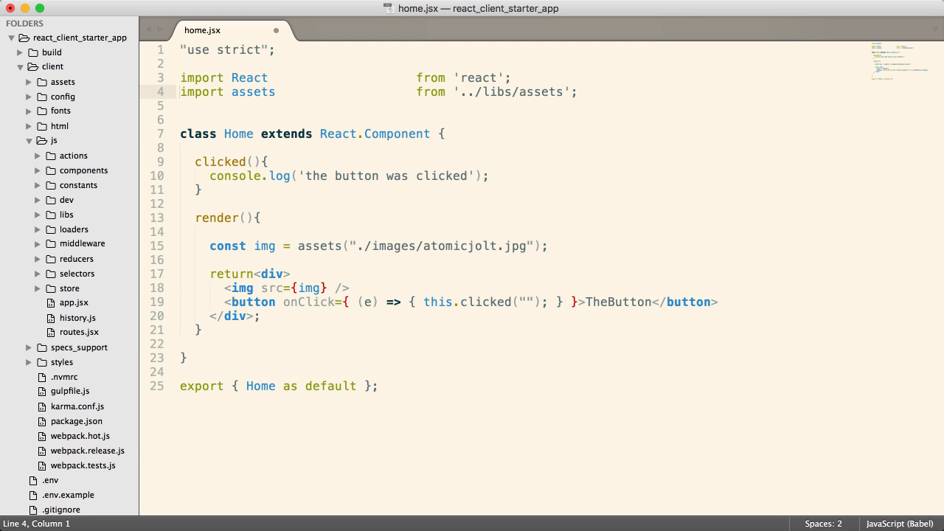
{"action": "type", "text": "function"}
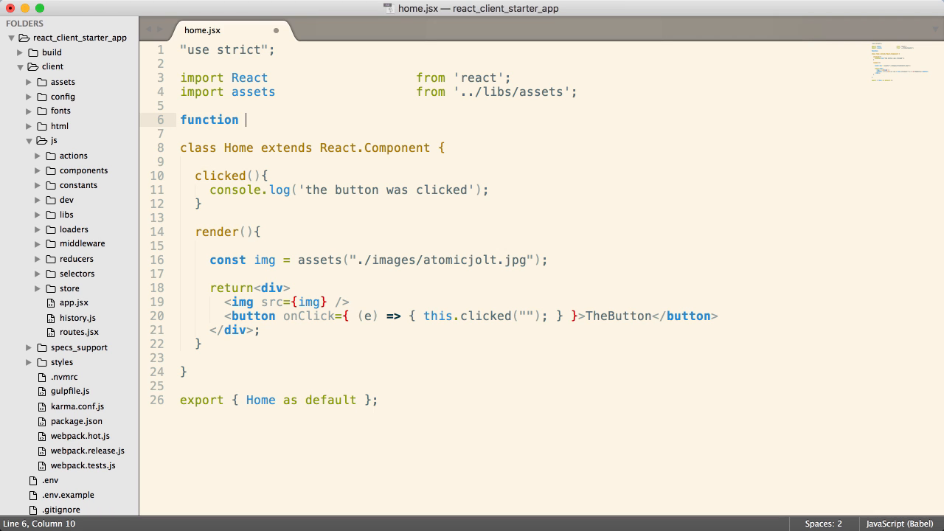
{"action": "type", "text": "test()"}
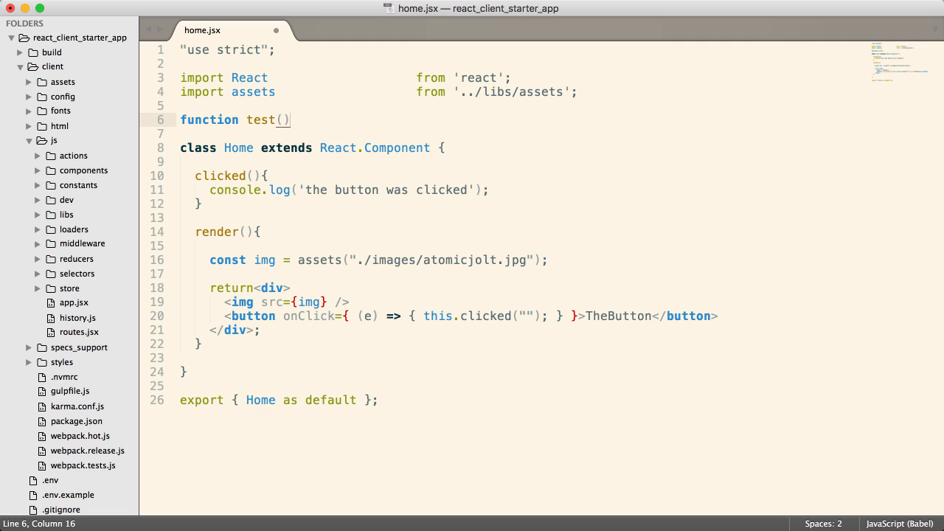
{"action": "type", "text": "{"}
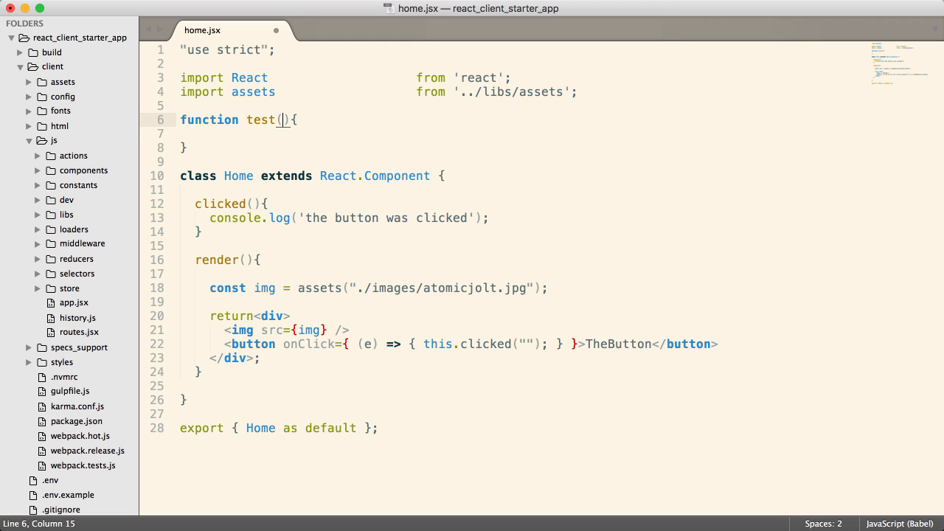
{"action": "type", "text": "param"}
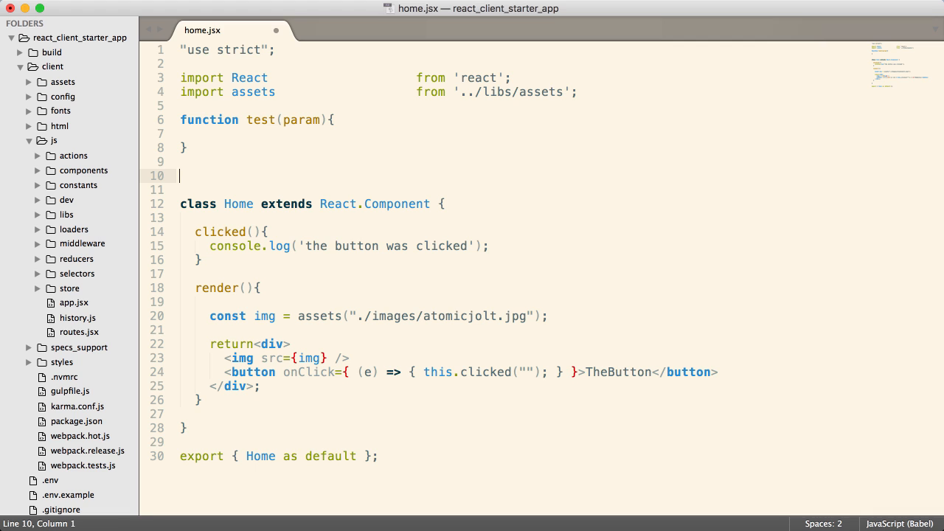
{"action": "type", "text": "(param) => {"}
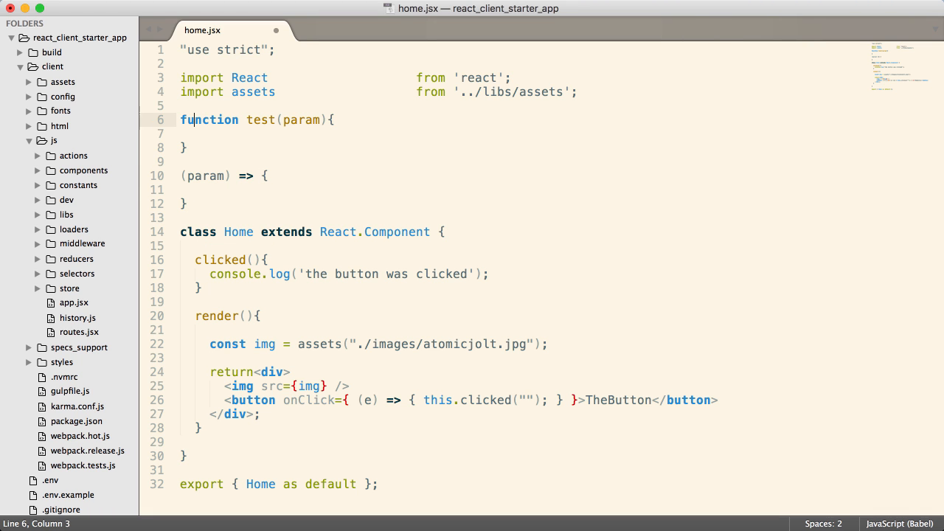
{"action": "left_click", "coordinate": [180, 106]}
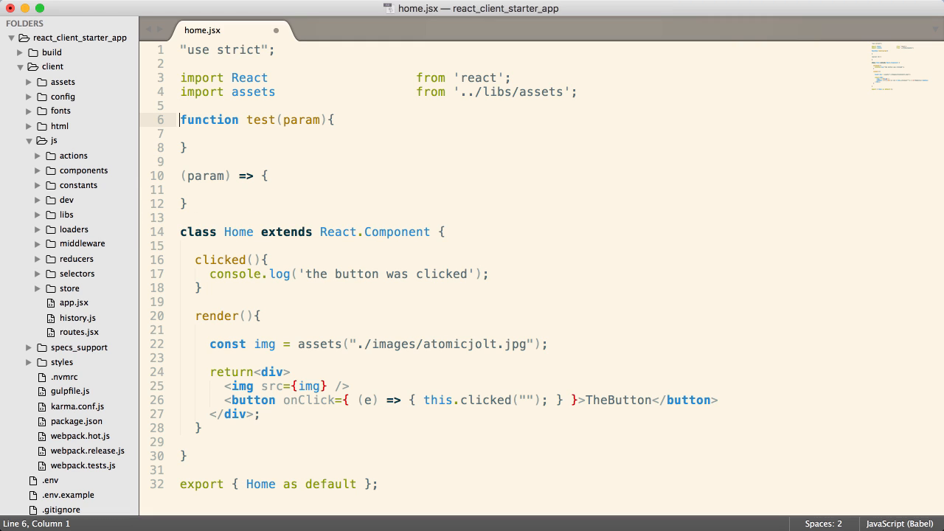
{"action": "left_click", "coordinate": [182, 175]}
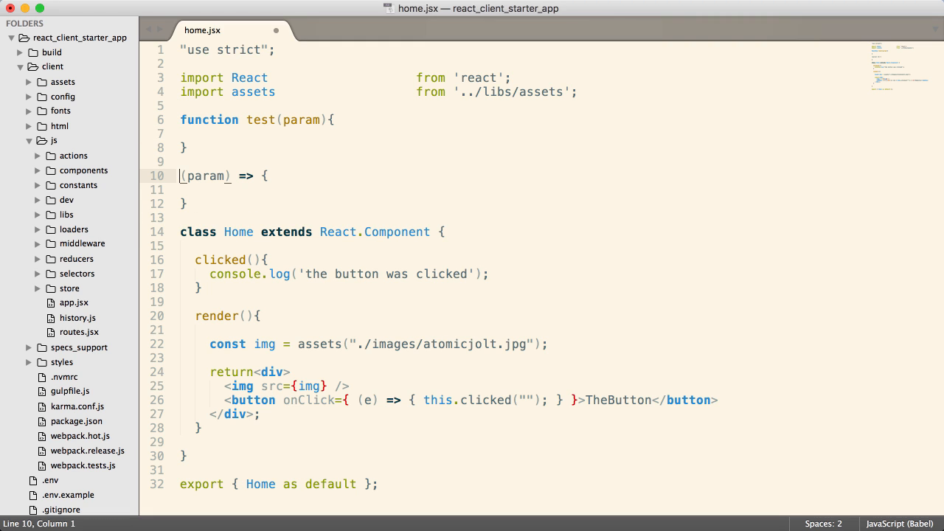
{"action": "left_click_drag", "start_coordinate": [180, 175], "coordinate": [186, 203]}
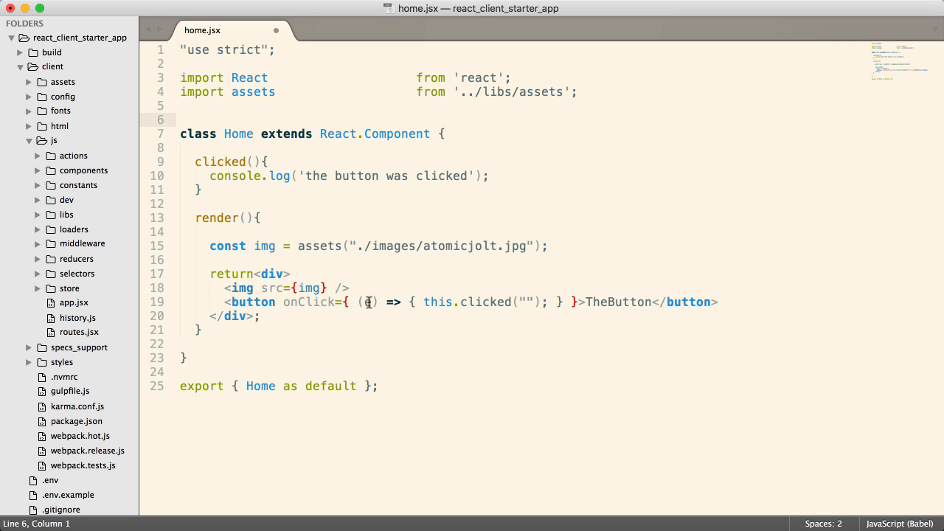
Pass "hello" to this.clicked and make clicked(txt) log 'the button was clicked: ' + txt.
{"action": "type", "text": "e"}
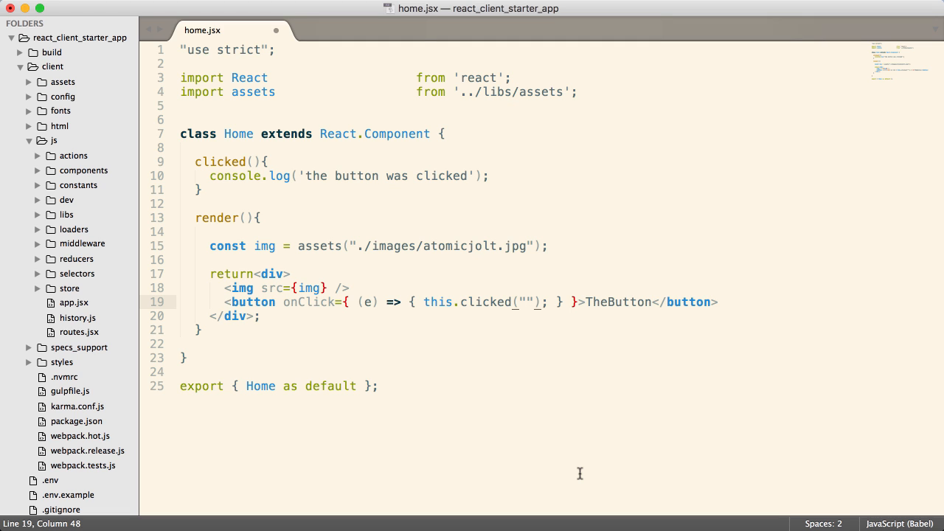
{"action": "type", "text": "hello"}
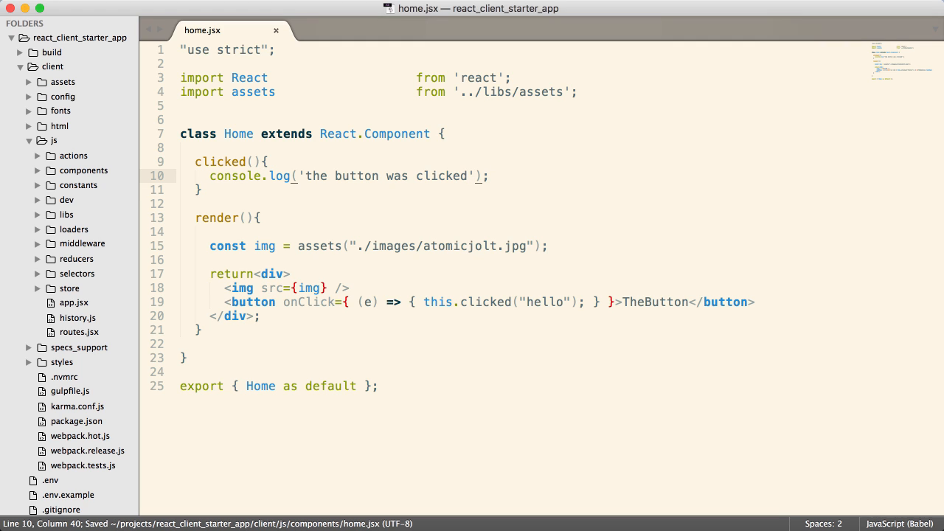
{"action": "type", "text": "' +"}
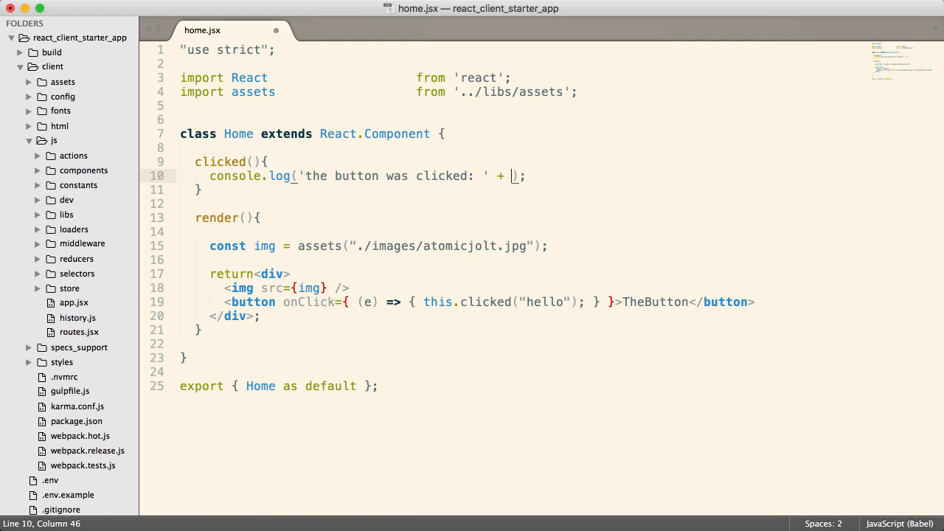
{"action": "type", "text": "txt"}
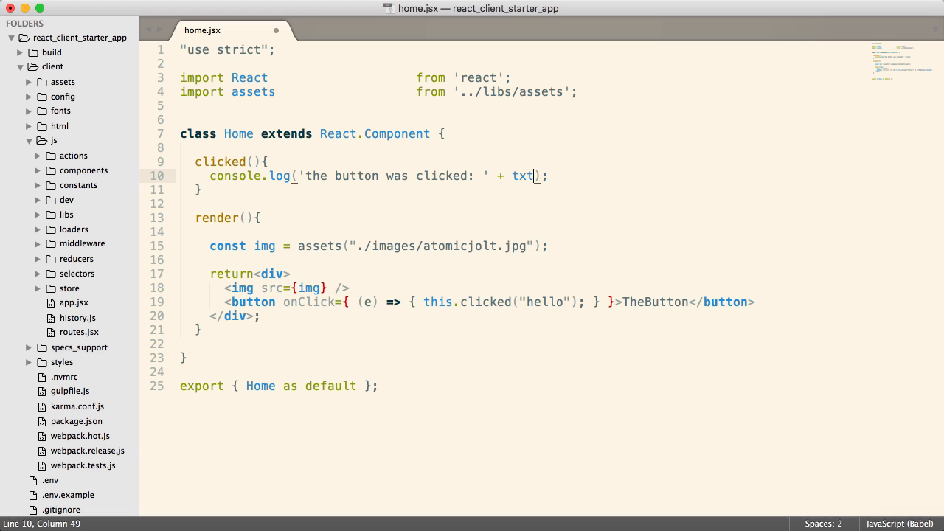
{"action": "type", "text": "text"}
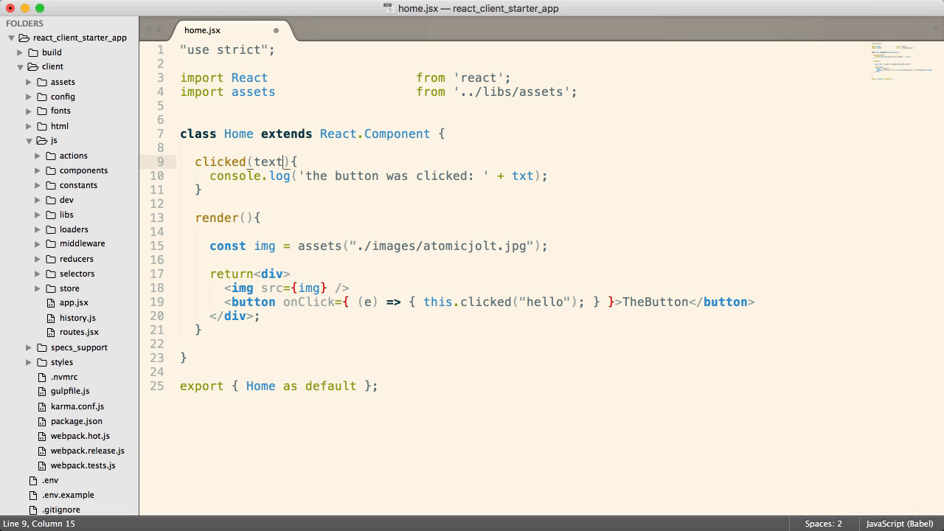
{"action": "type", "text": "tx"}
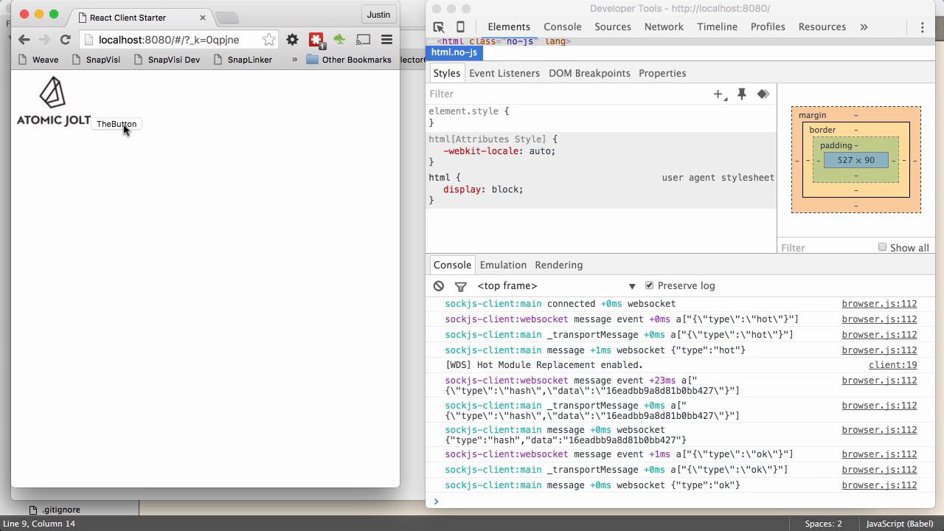
Press TheButton on the localhost:8080 page with DevTools open.
{"action": "left_click", "coordinate": [115, 124]}
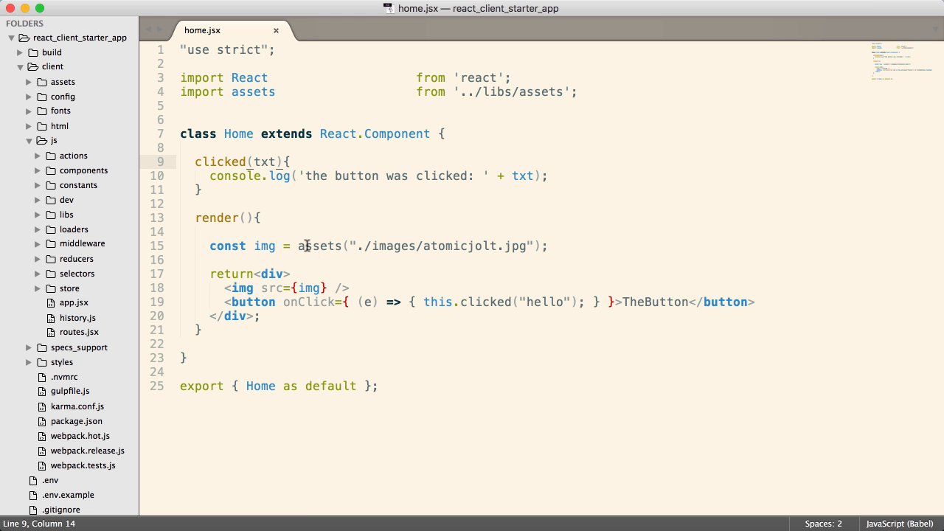
Delete the console.log line from clicked(text) and open a { line inside the returned div.
{"action": "left_click_drag", "start_coordinate": [246, 176], "coordinate": [443, 176]}
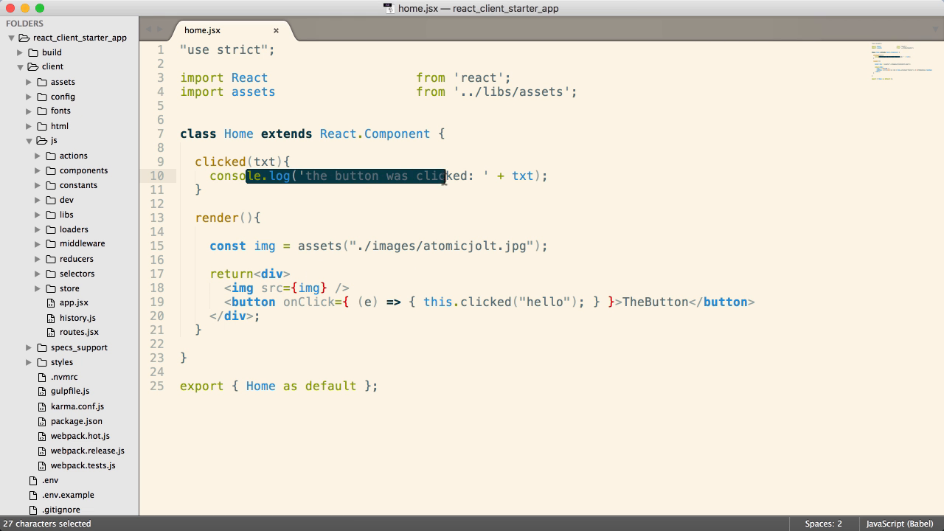
{"action": "left_click", "coordinate": [551, 176]}
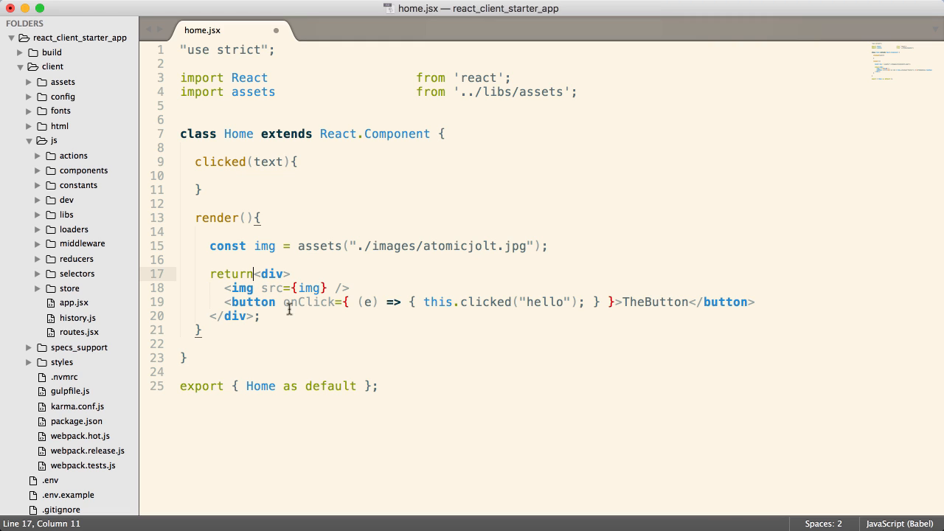
{"action": "key", "text": "Enter"}
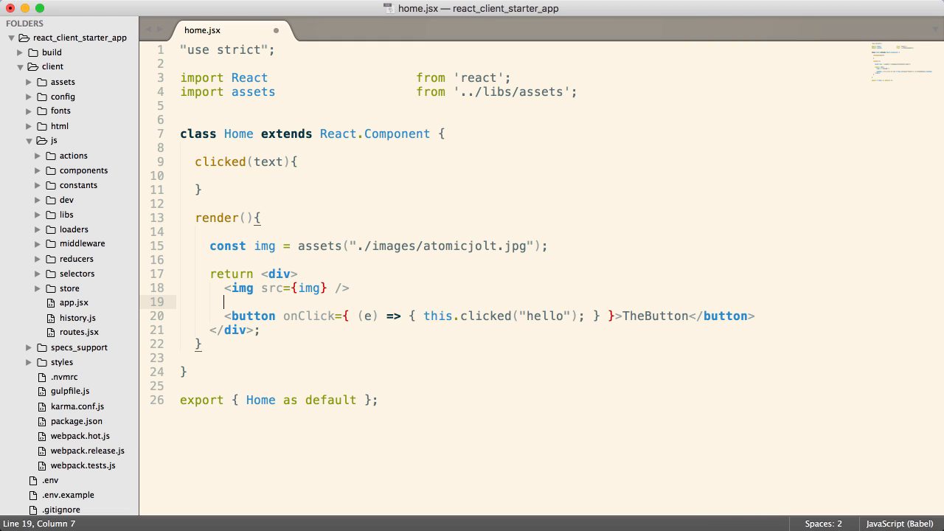
{"action": "type", "text": "{"}
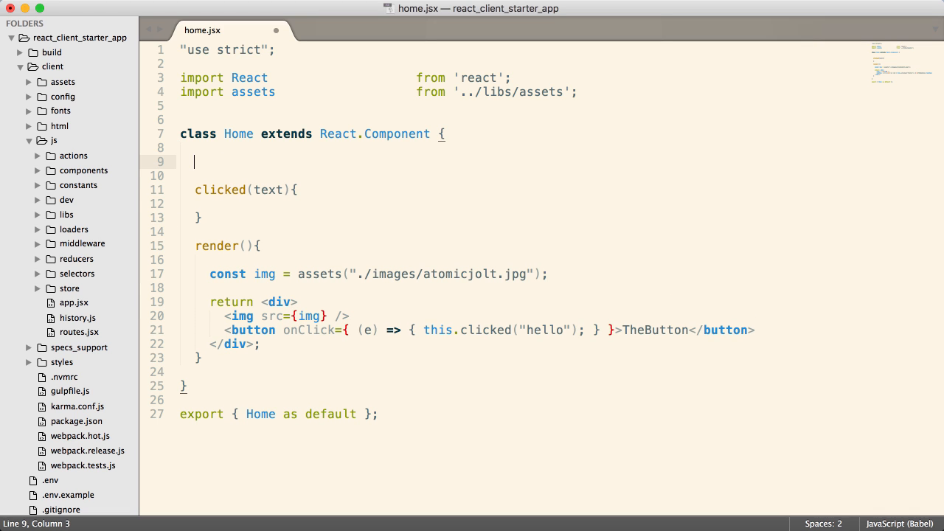
Add a constructor calling super(this) and starting this.state = {.
{"action": "type", "text": "constructor(){"}
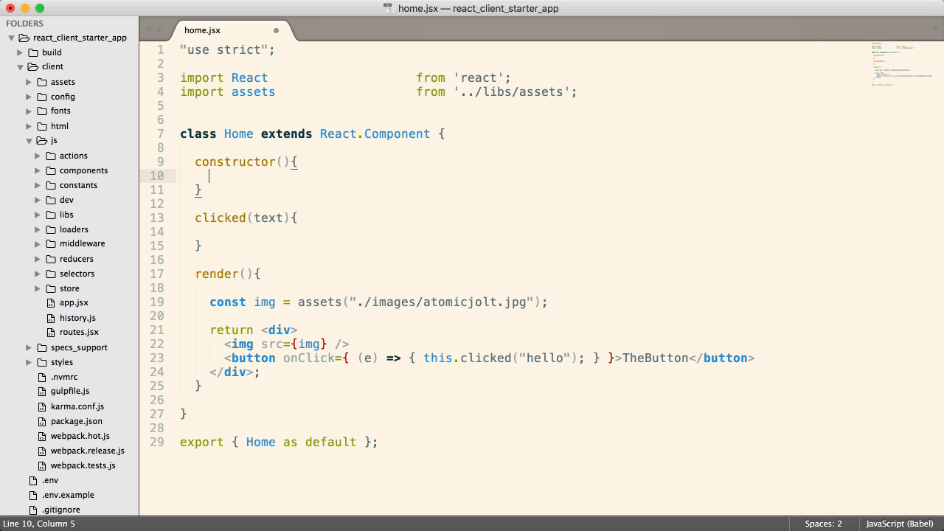
{"action": "type", "text": "super)this)"}
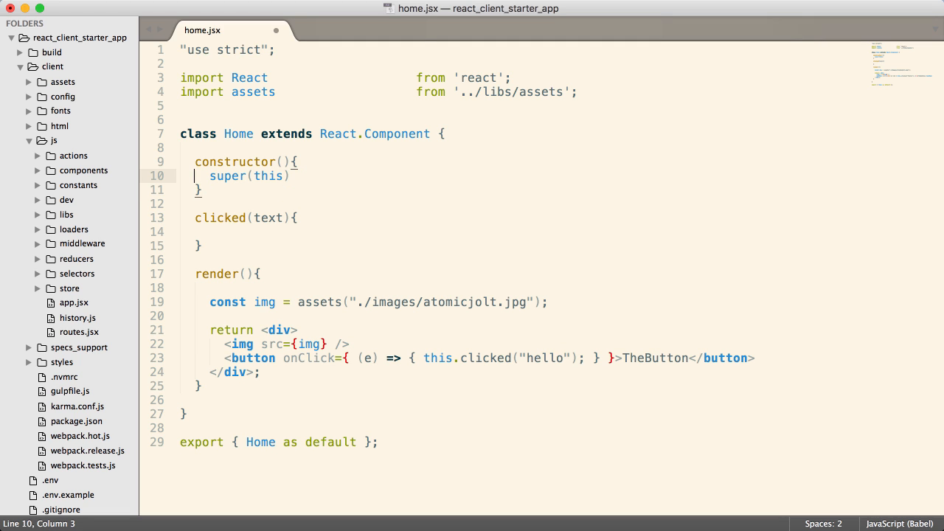
{"action": "type", "text": ";"}
{"action": "key", "text": "Enter"}
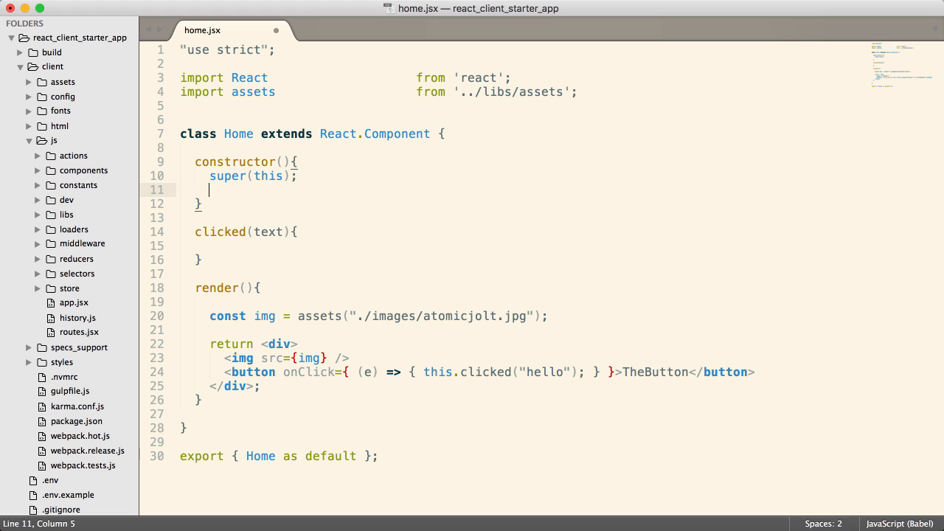
{"action": "type", "text": "this.state ="}
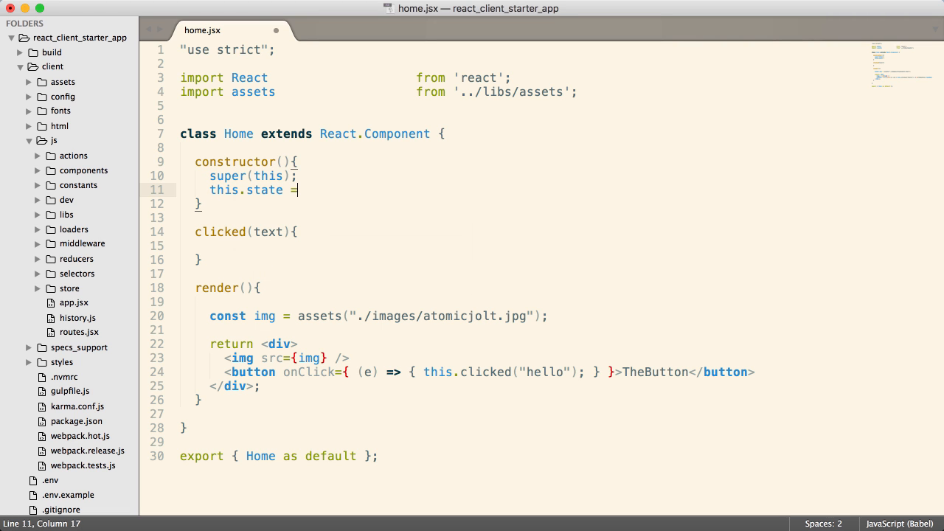
{"action": "type", "text": "{"}
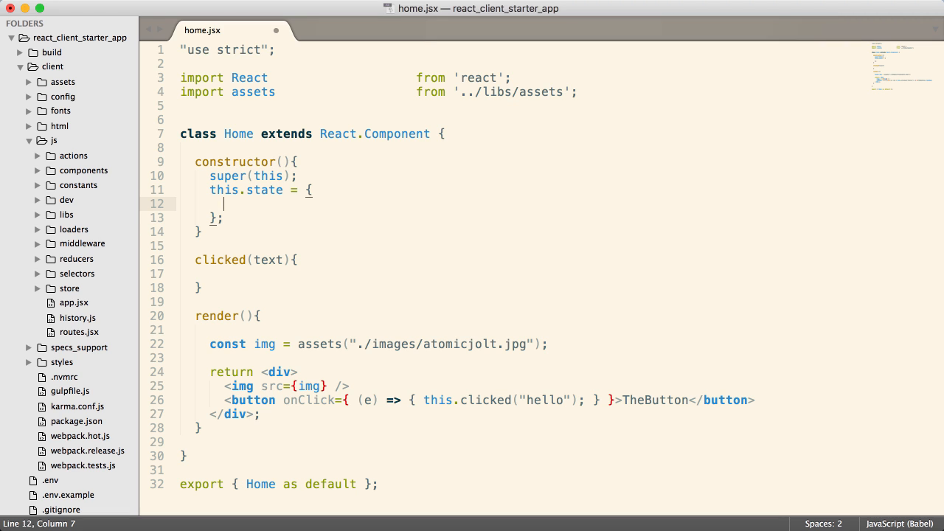
Set this.state to { text: "Initial text" } and move to the markup after the opening div.
{"action": "type", "text": "text:"}
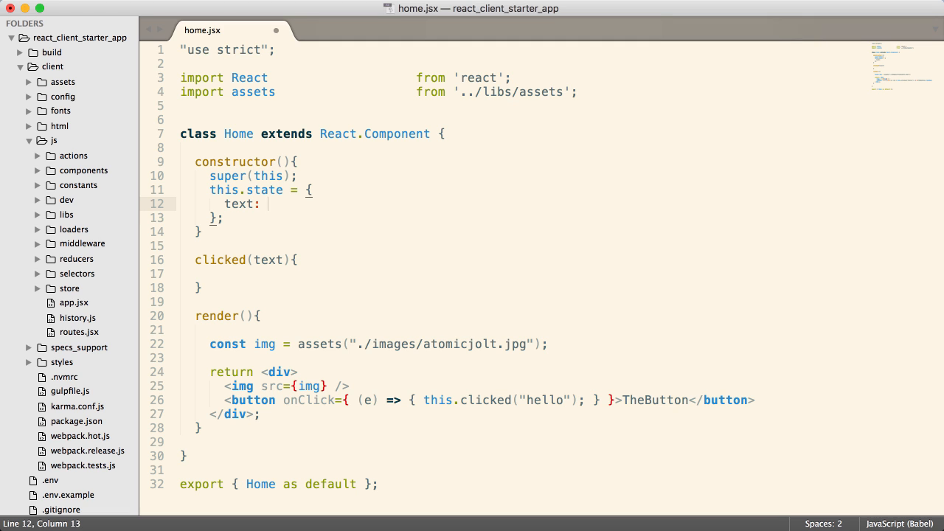
{"action": "type", "text": "\"Initial \""}
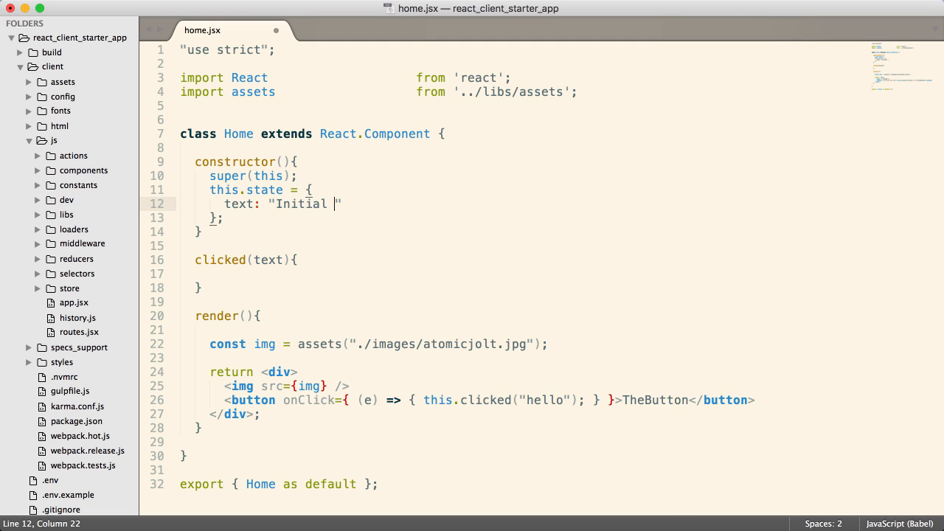
{"action": "type", "text": "text"}
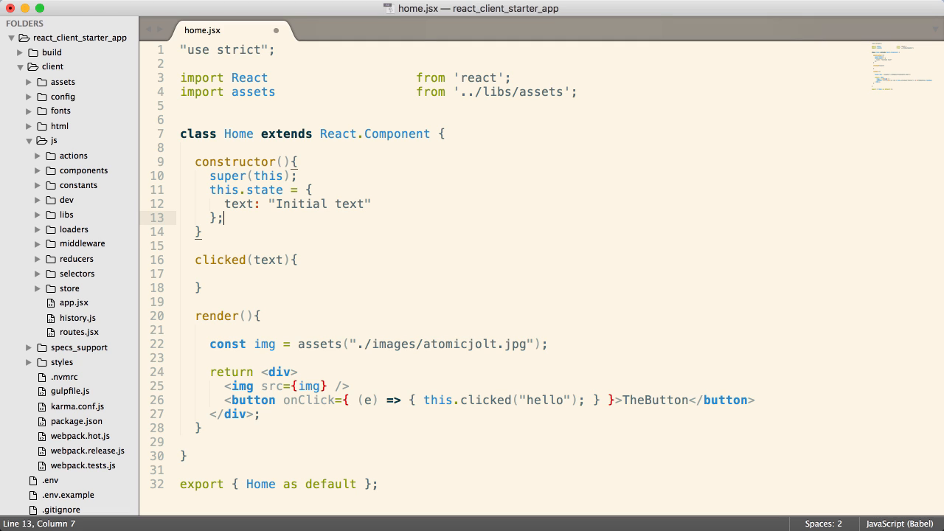
{"action": "left_click", "coordinate": [287, 189]}
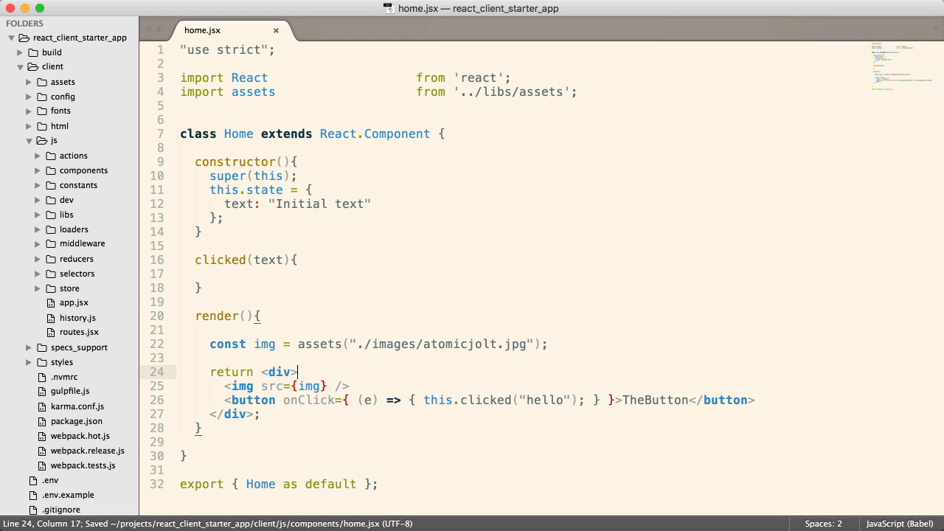
Render { this.state.text } inside the div before the image and save.
{"action": "type", "text": "{this.state}"}
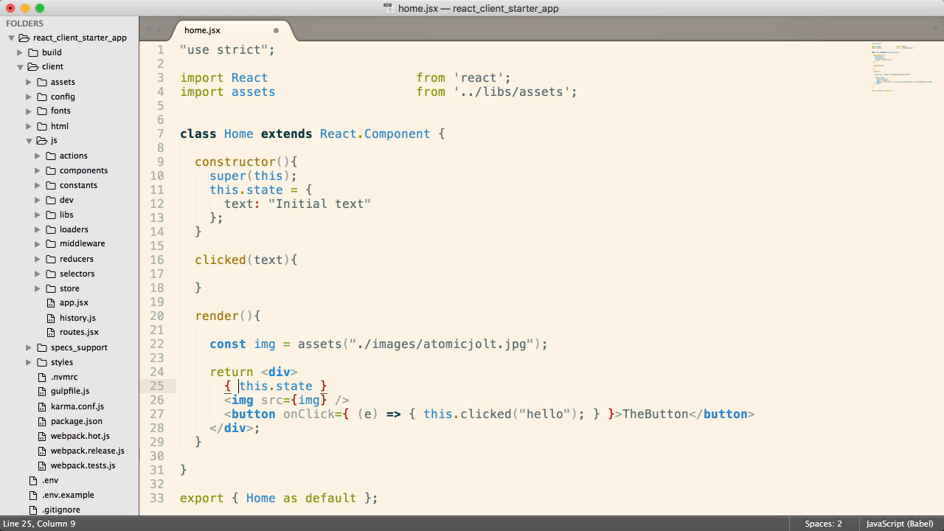
{"action": "type", "text": ".in"}
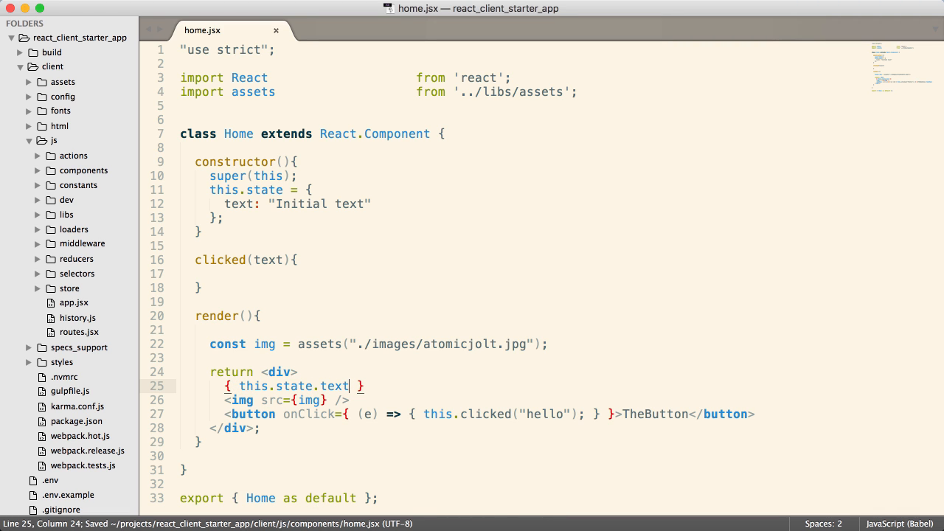
{"action": "mouse_move", "coordinate": [306, 323]}
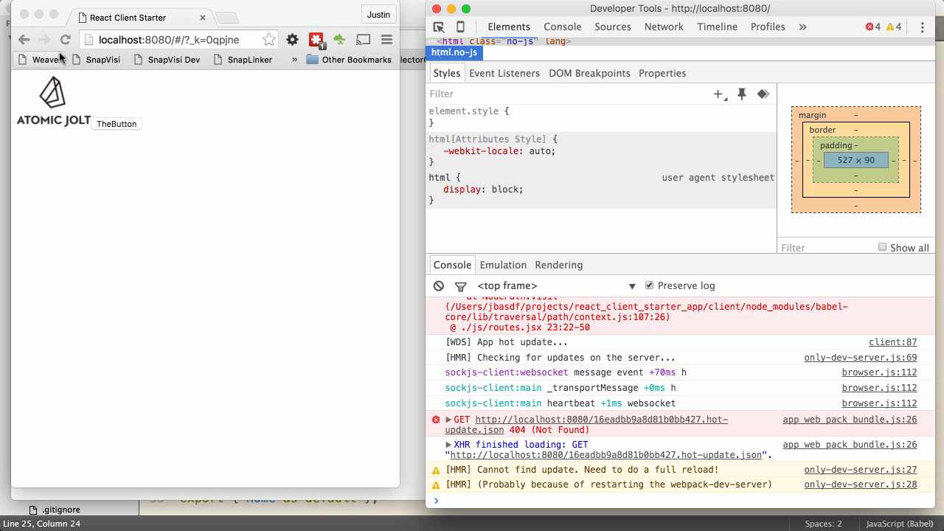
Reload localhost:8080 to confirm "Initial text" renders, then clear the old console errors.
{"action": "left_click", "coordinate": [439, 286]}
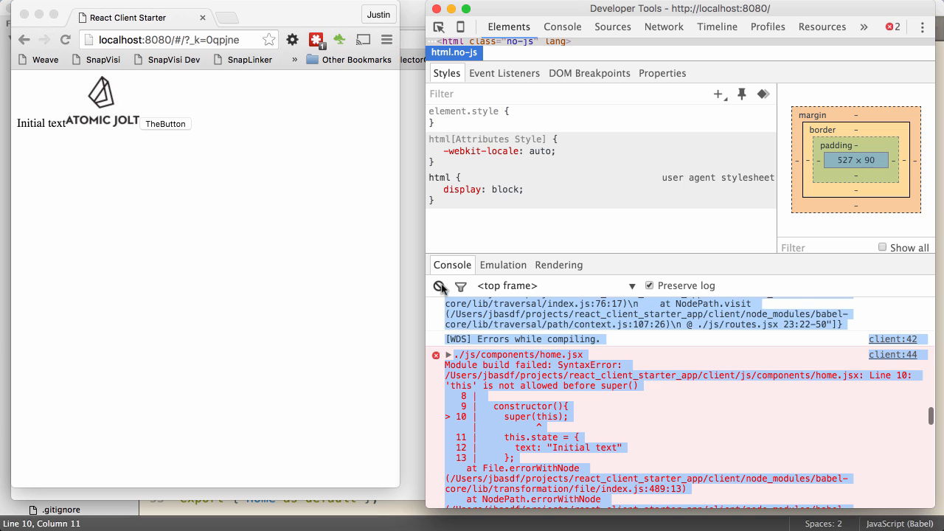
{"action": "left_click", "coordinate": [440, 286]}
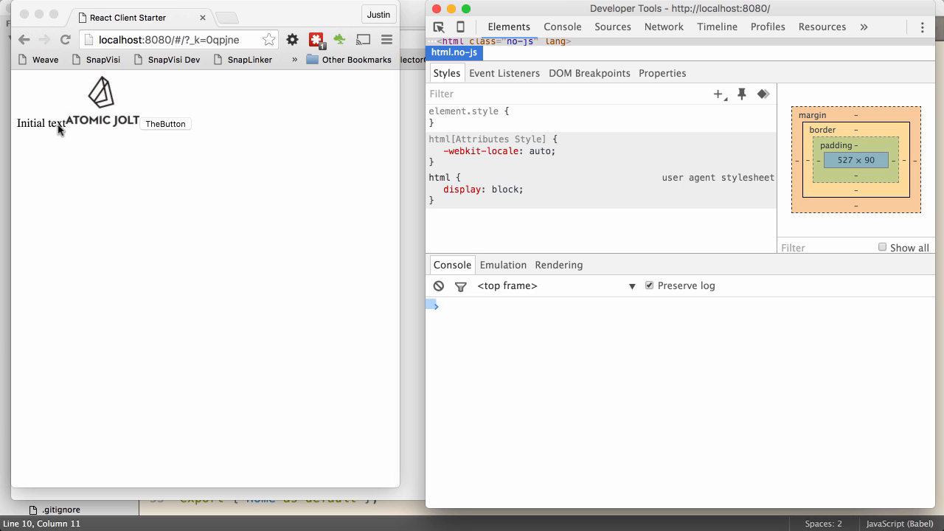
{"action": "mouse_move", "coordinate": [83, 140]}
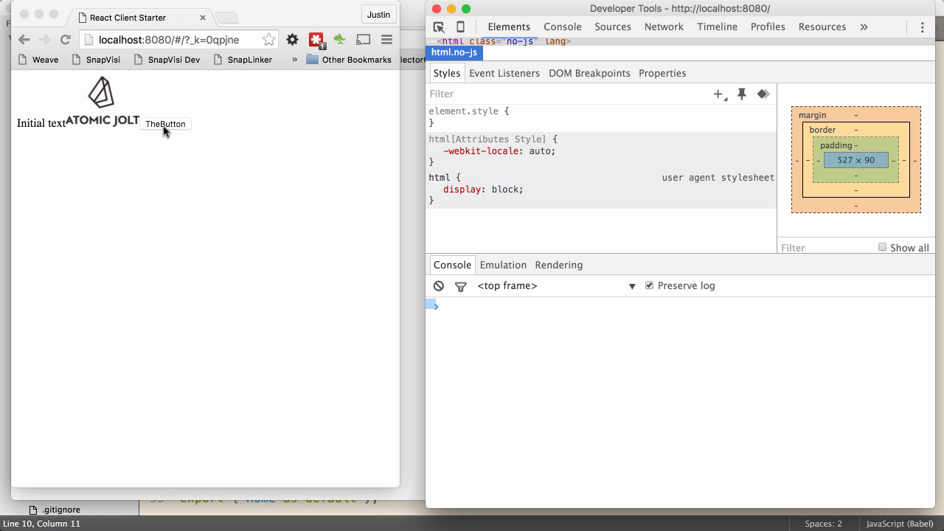
{"action": "mouse_move", "coordinate": [52, 132]}
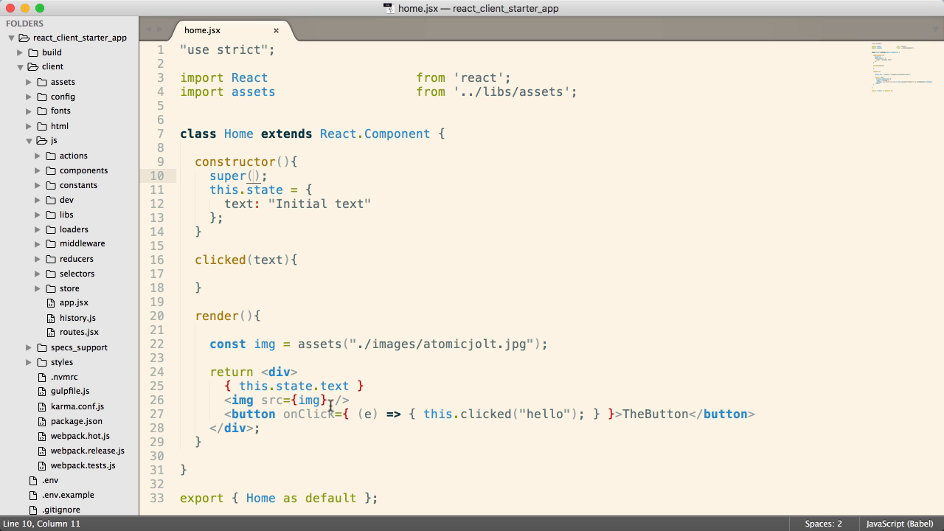
Make clicked(text) call this.setState({ text: text }) in home.jsx.
{"action": "double_click", "coordinate": [485, 414]}
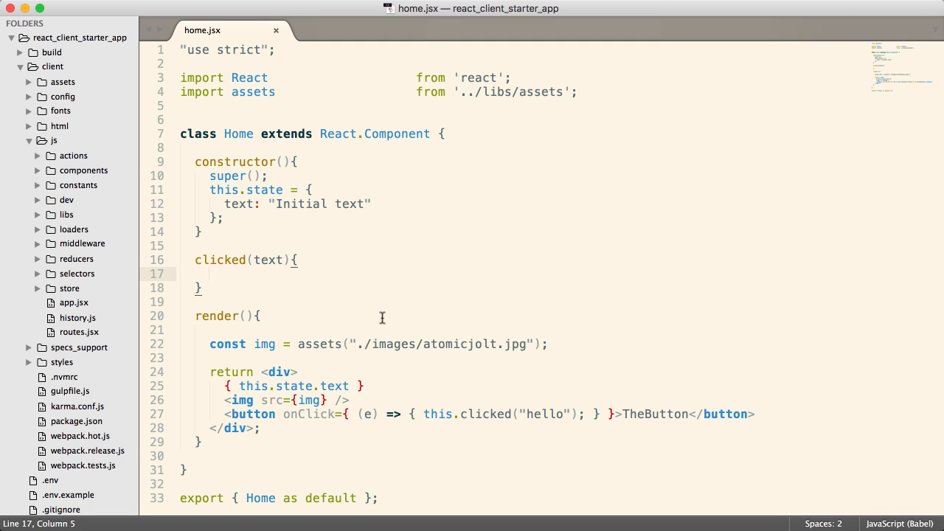
{"action": "type", "text": "this.setStat"}
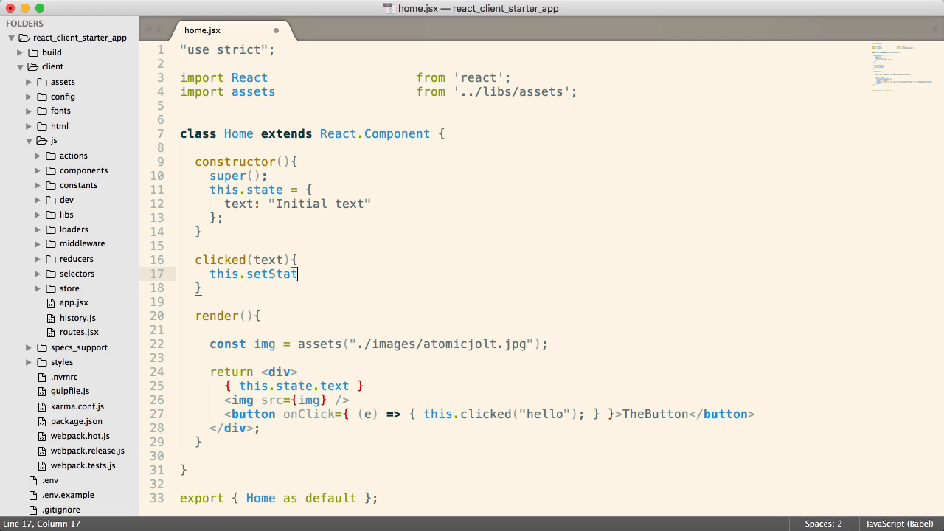
{"action": "type", "text": "e({});"}
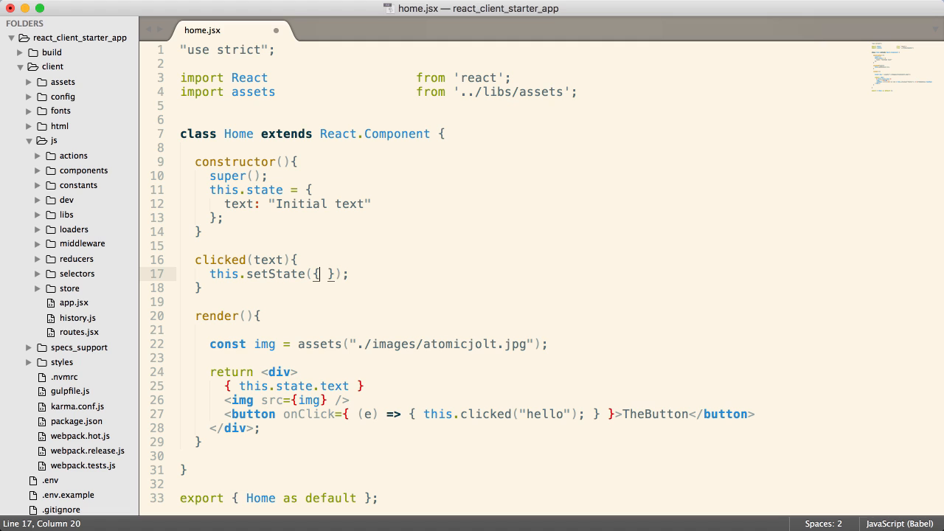
{"action": "type", "text": "tex"}
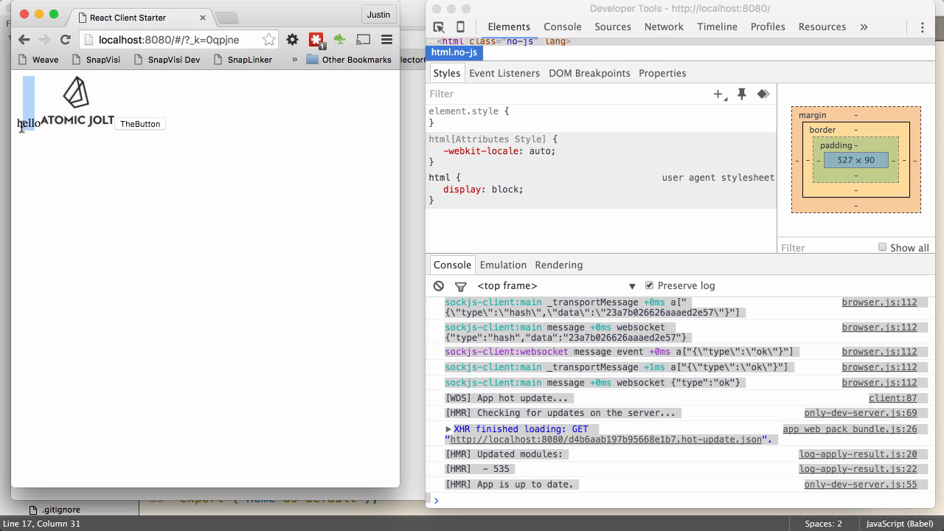
{"action": "mouse_move", "coordinate": [151, 129]}
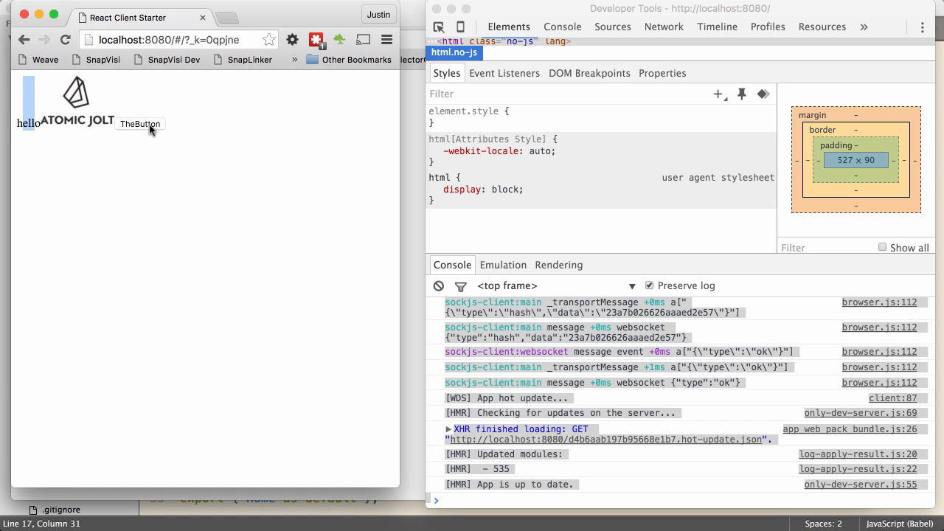
{"action": "mouse_move", "coordinate": [103, 152]}
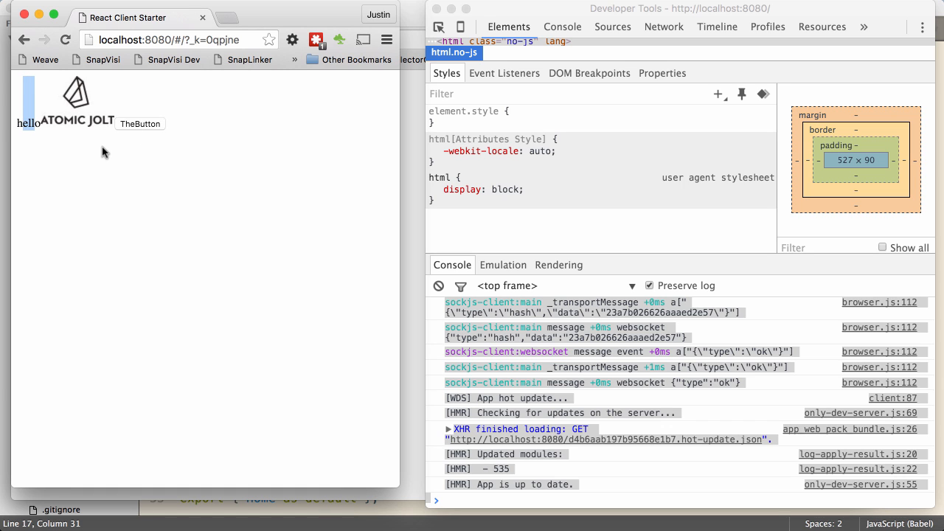
{"action": "mouse_move", "coordinate": [54, 140]}
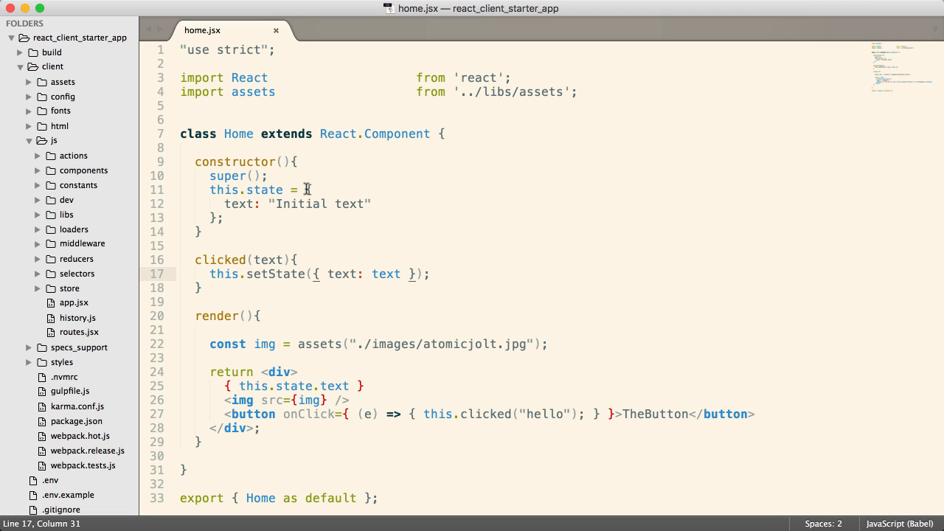
{"action": "mouse_move", "coordinate": [319, 284]}
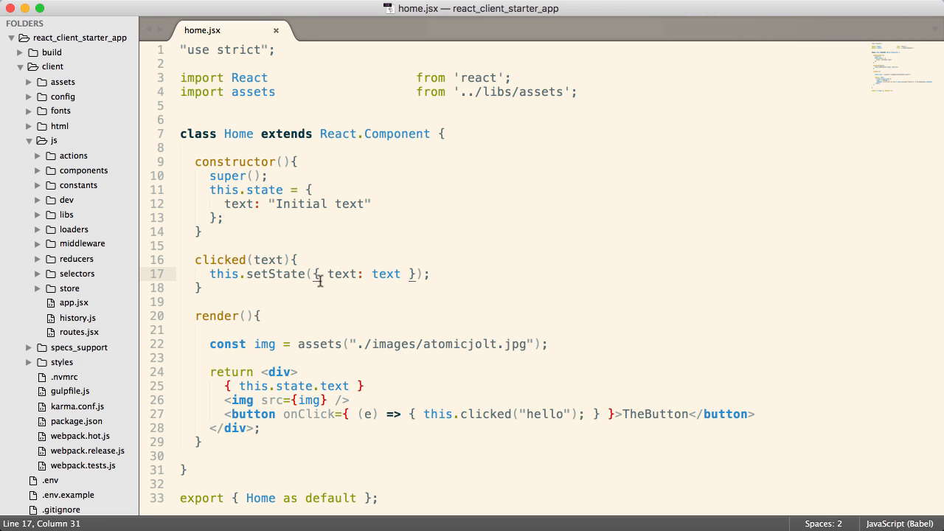
{"action": "mouse_move", "coordinate": [229, 205]}
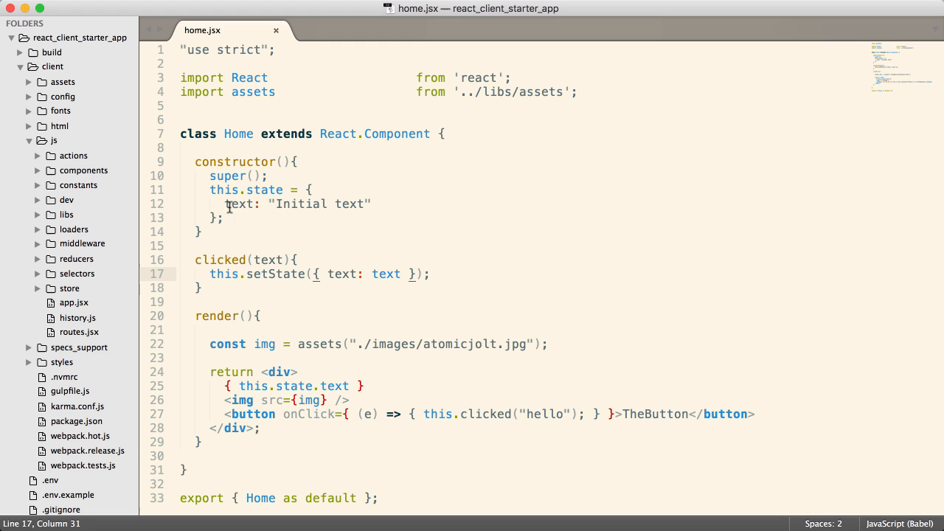
{"action": "double_click", "coordinate": [274, 273]}
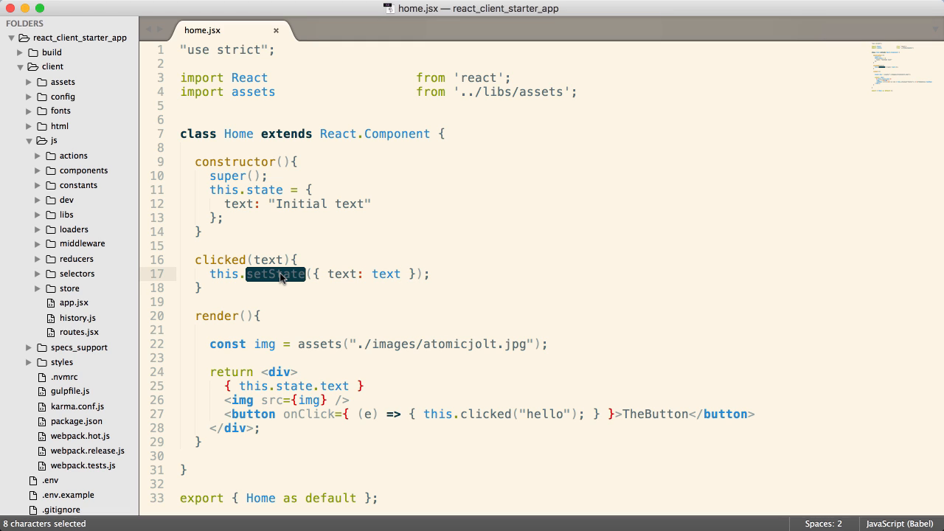
{"action": "double_click", "coordinate": [215, 316]}
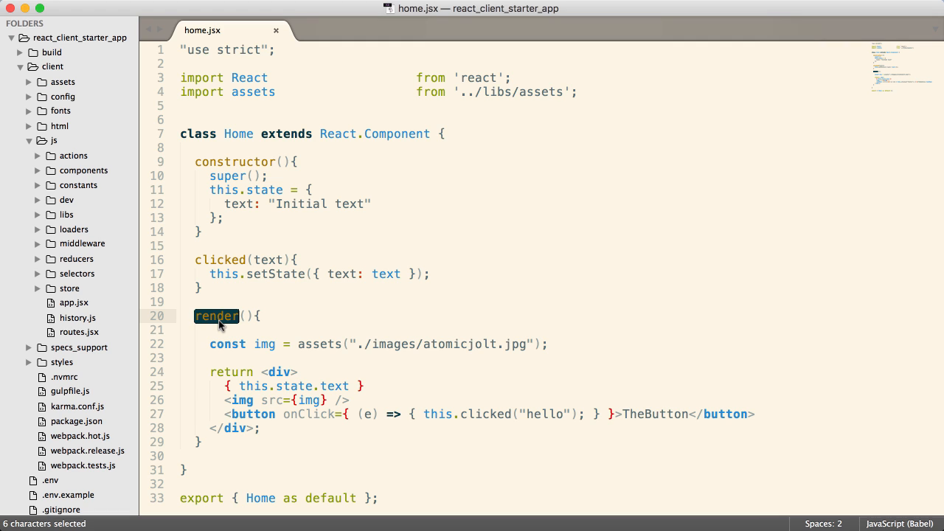
{"action": "mouse_move", "coordinate": [242, 308]}
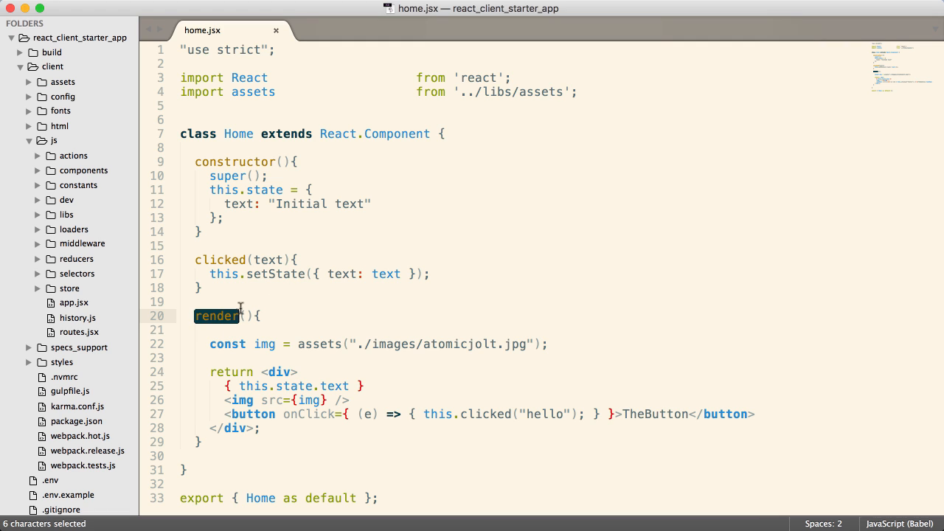
{"action": "mouse_move", "coordinate": [263, 372]}
{"action": "type", "text": "ti"}
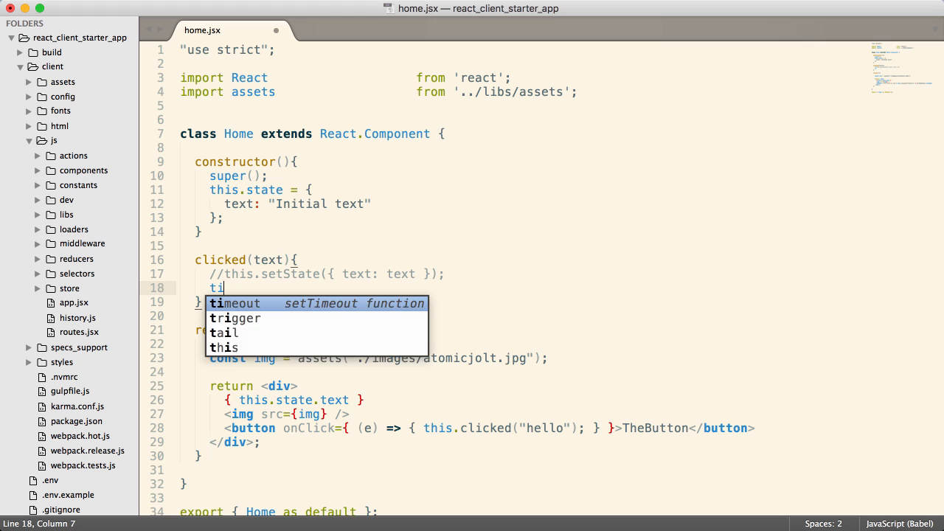
Replace setState with this.forceUpdate() in clicked and save home.jsx.
{"action": "type", "text": "his.force"}
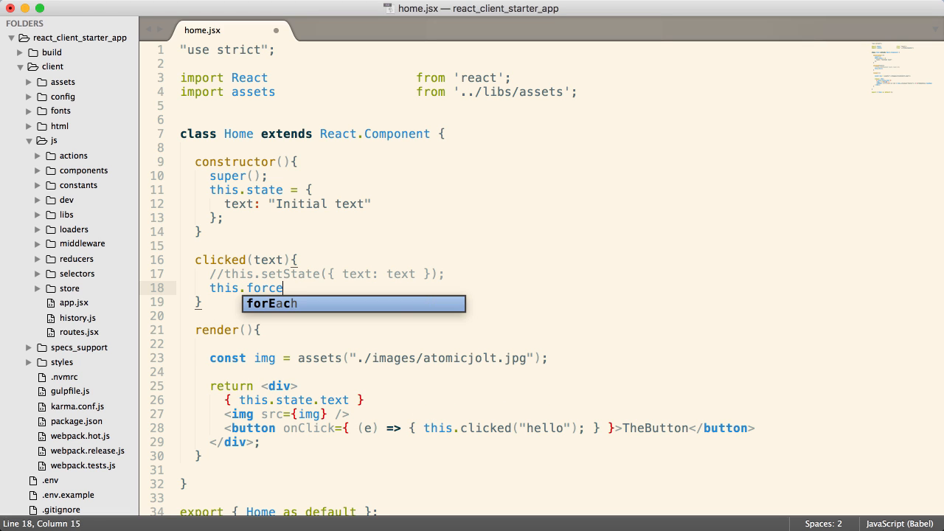
{"action": "type", "text": "Update();"}
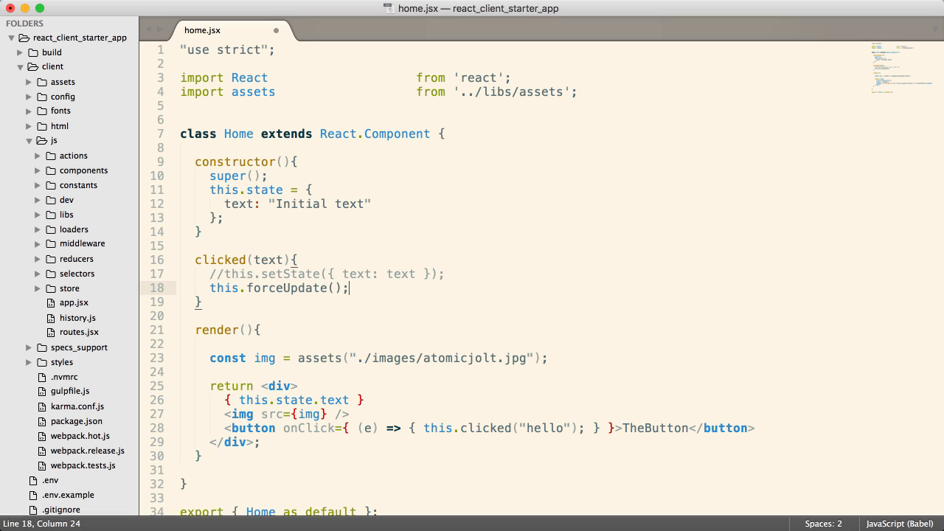
{"action": "key", "text": "cmd+s"}
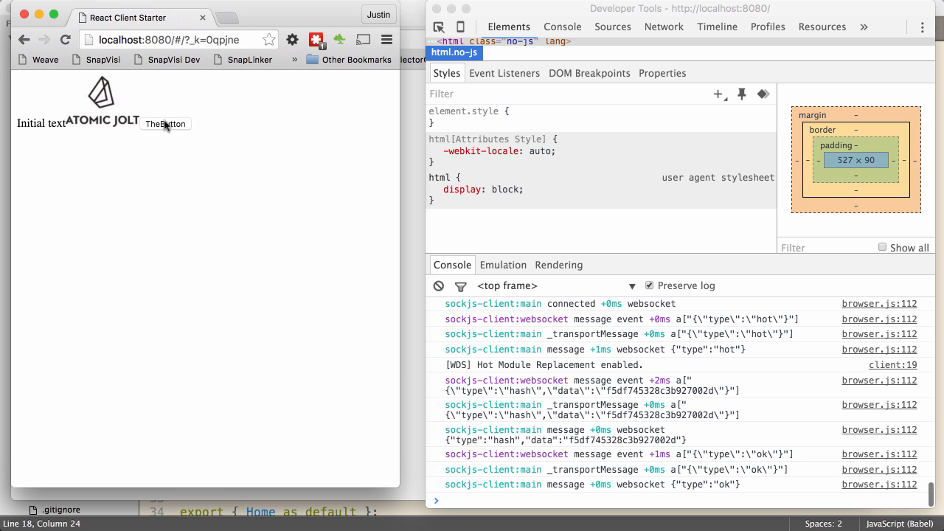
{"action": "mouse_move", "coordinate": [172, 121]}
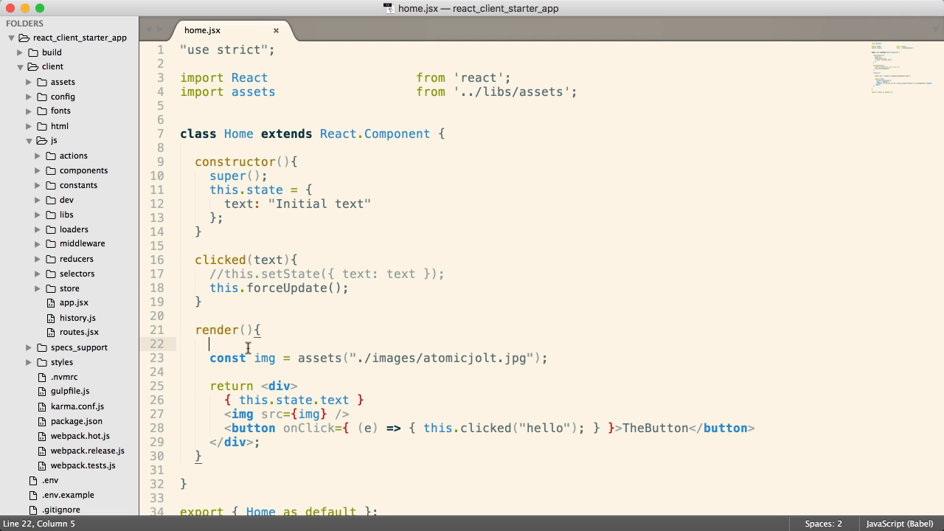
Add console.log('rendering') in render and press the page button to confirm it re-renders.
{"action": "type", "text": "console.lo"}
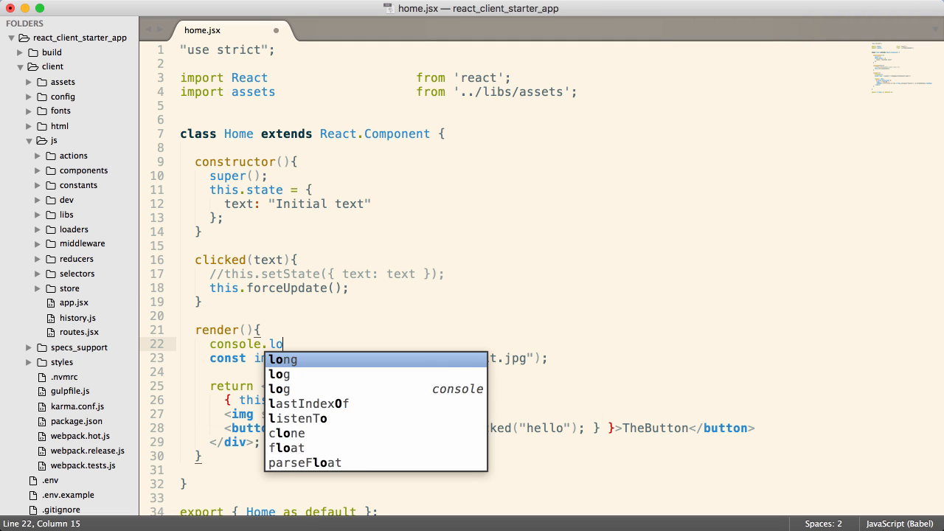
{"action": "type", "text": "g('render'"}
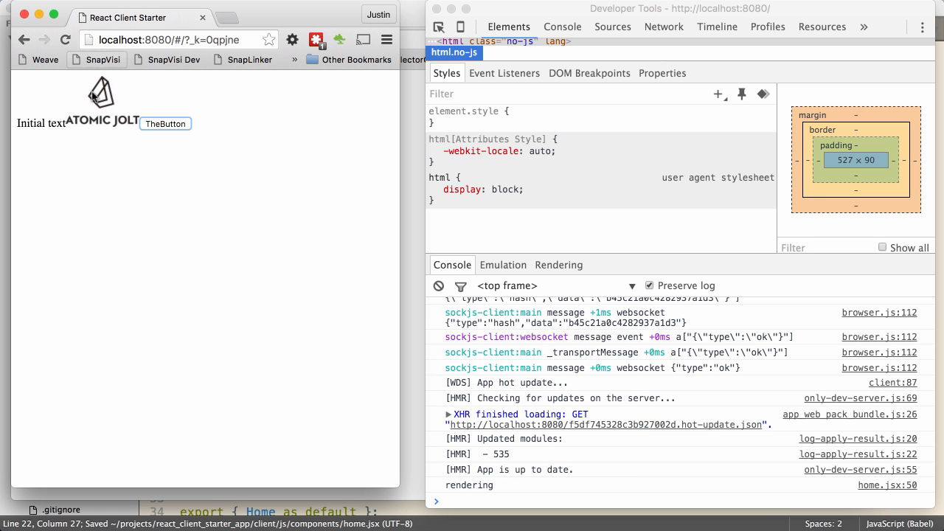
{"action": "mouse_move", "coordinate": [487, 490]}
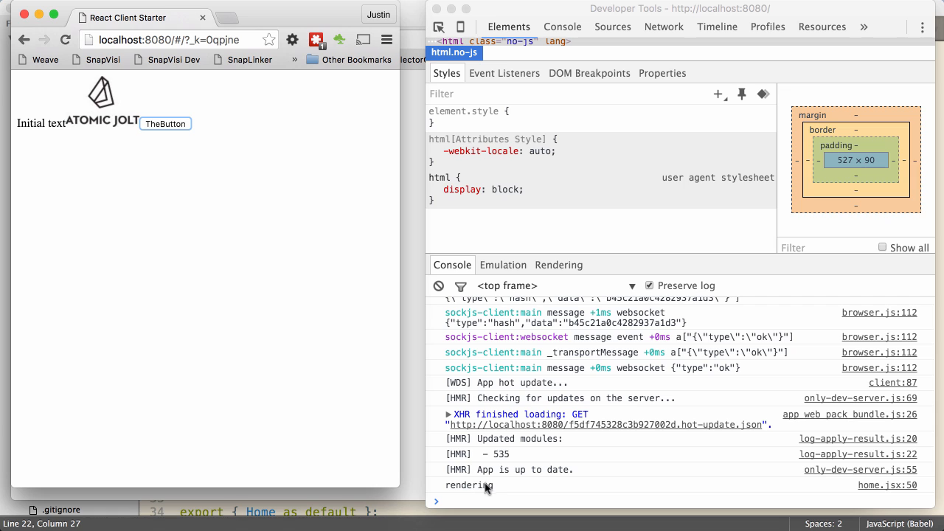
{"action": "left_click", "coordinate": [165, 124]}
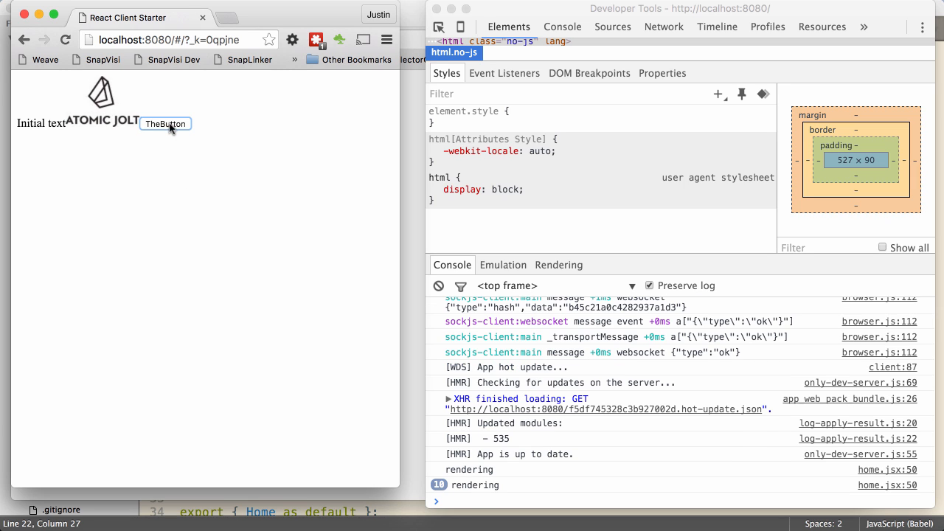
{"action": "left_click", "coordinate": [166, 124]}
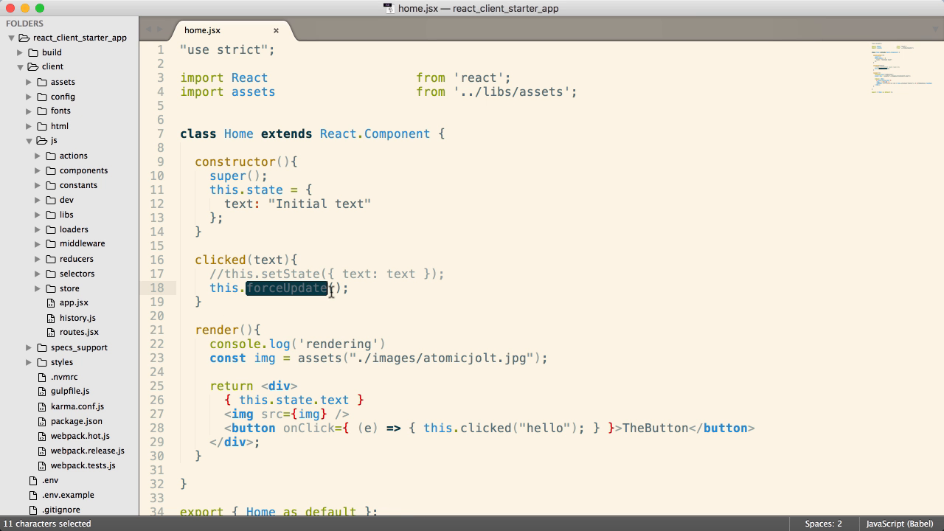
{"action": "mouse_move", "coordinate": [321, 291]}
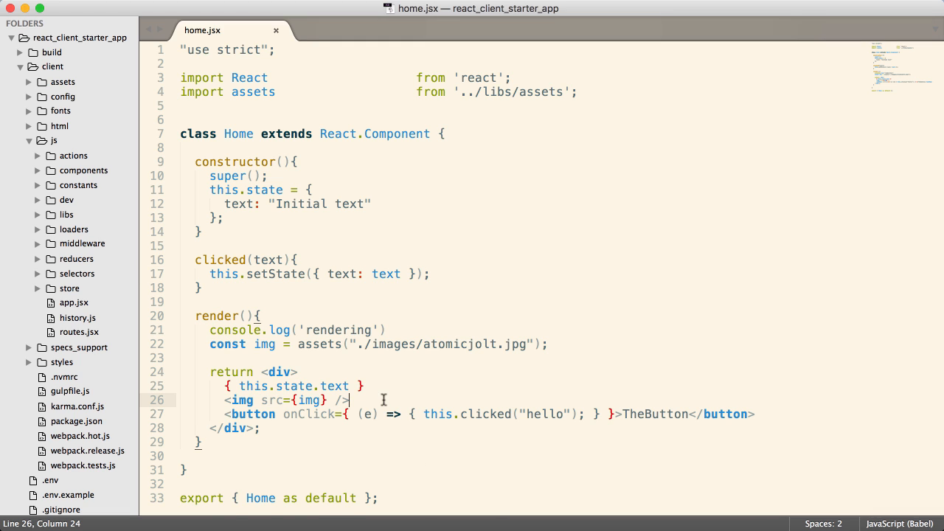
Add an <input type="text" ref="textBox"> element to the component's render.
{"action": "type", "text": "<input"}
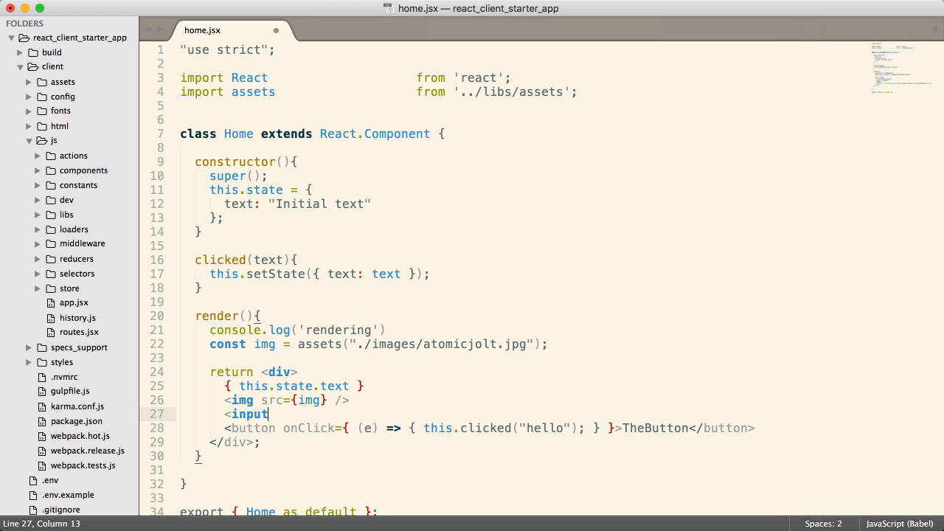
{"action": "type", "text": "type=\"text\" />"}
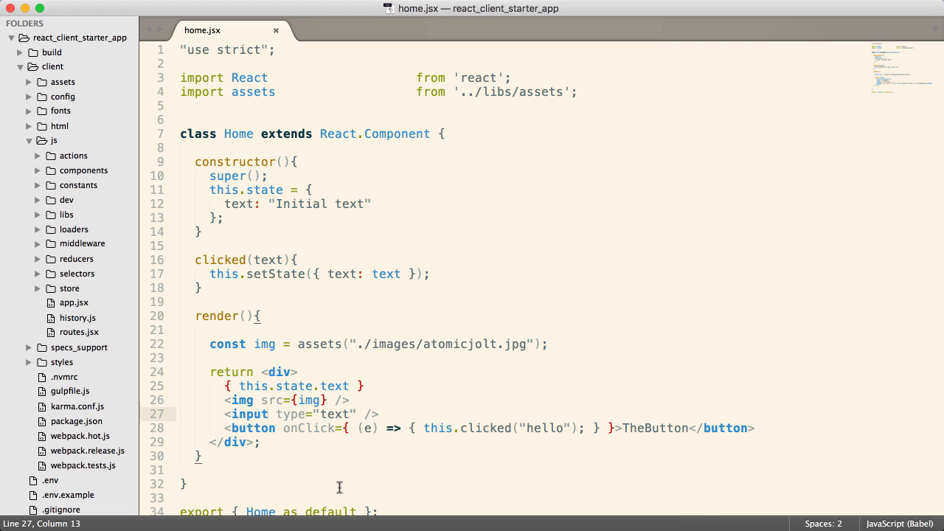
{"action": "type", "text": "ref=\""}
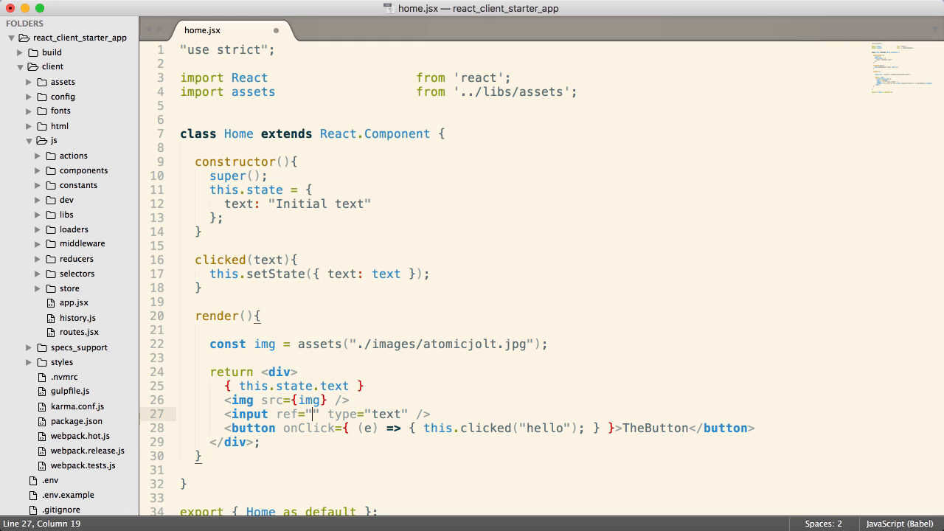
{"action": "type", "text": "textBox"}
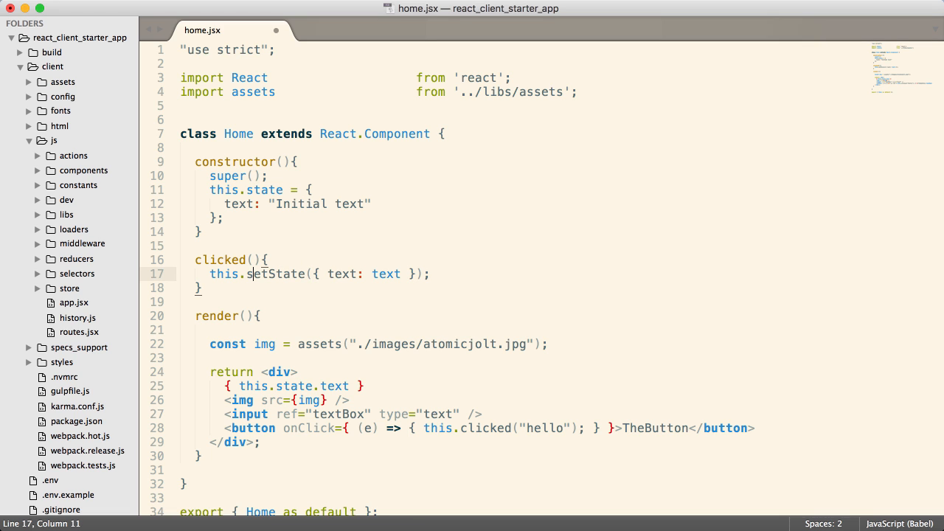
Set state text from this.refs.textBox.val() in clicked and drop the hello argument from the button call.
{"action": "type", "text": "th"}
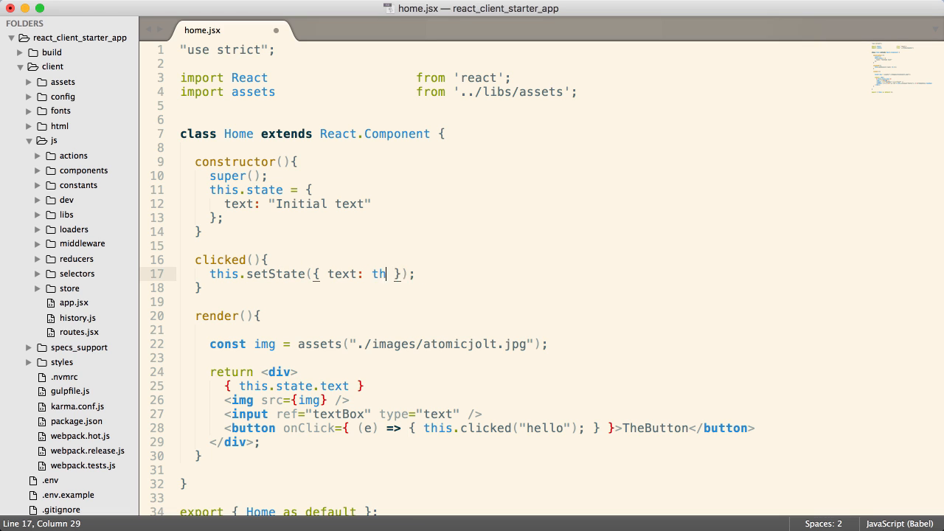
{"action": "type", "text": "is.refs."}
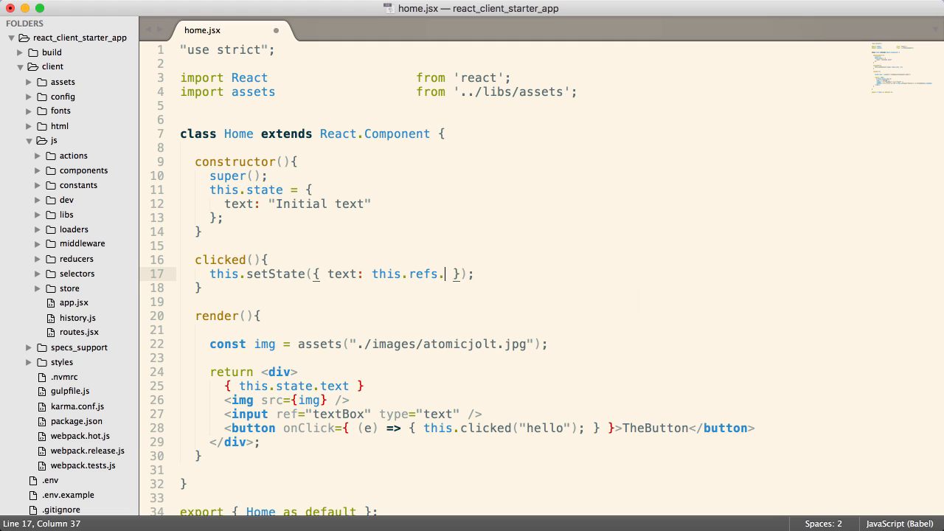
{"action": "type", "text": "textBox.val("}
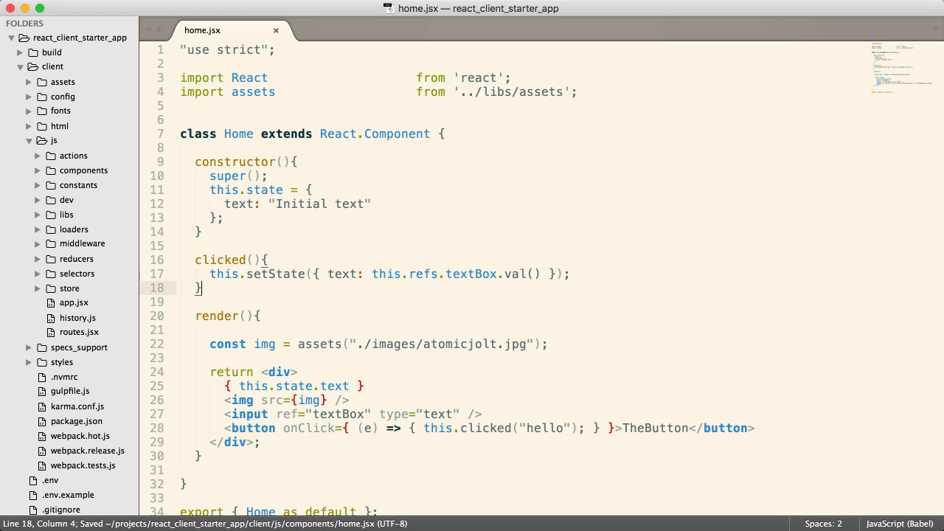
{"action": "left_click", "coordinate": [570, 428]}
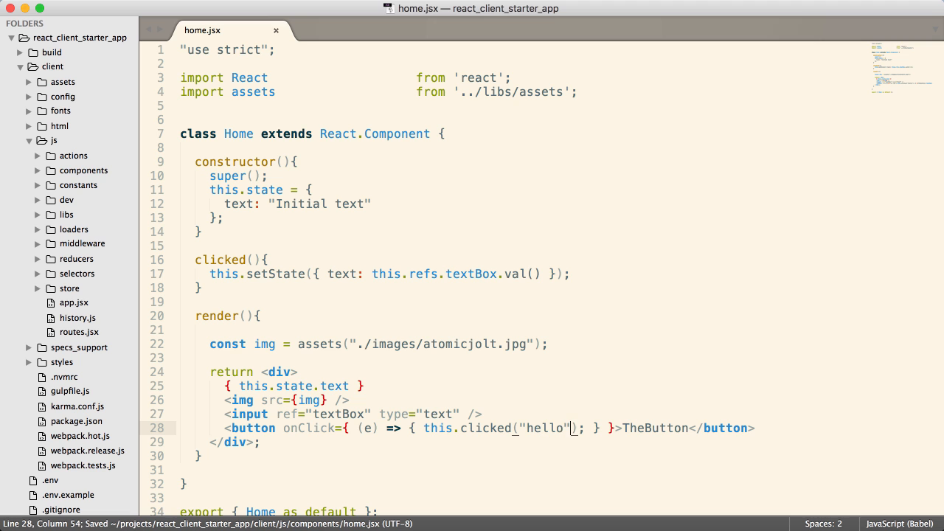
{"action": "key", "text": "Backspace"}
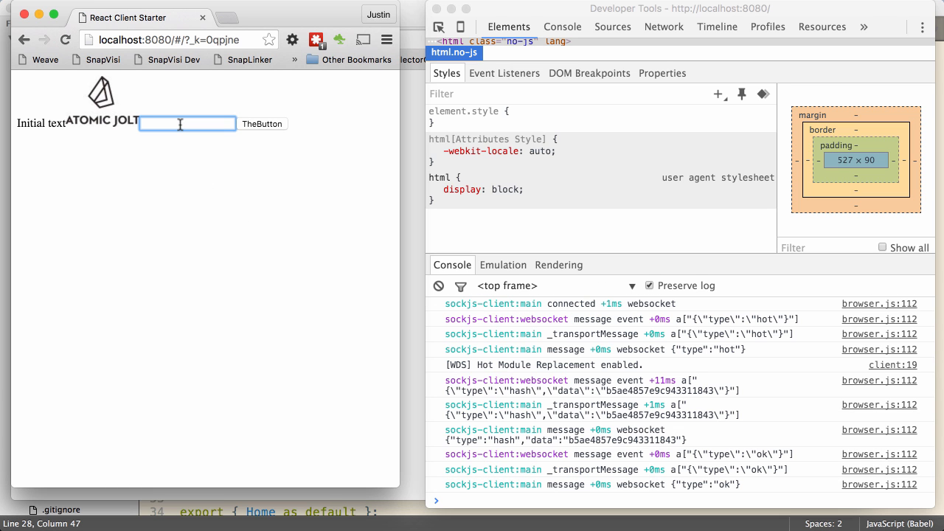
Type 'this is the' in the input, press TheButton, read the val-is-not-a-function error and retry with the edited handler.
{"action": "type", "text": "this is the"}
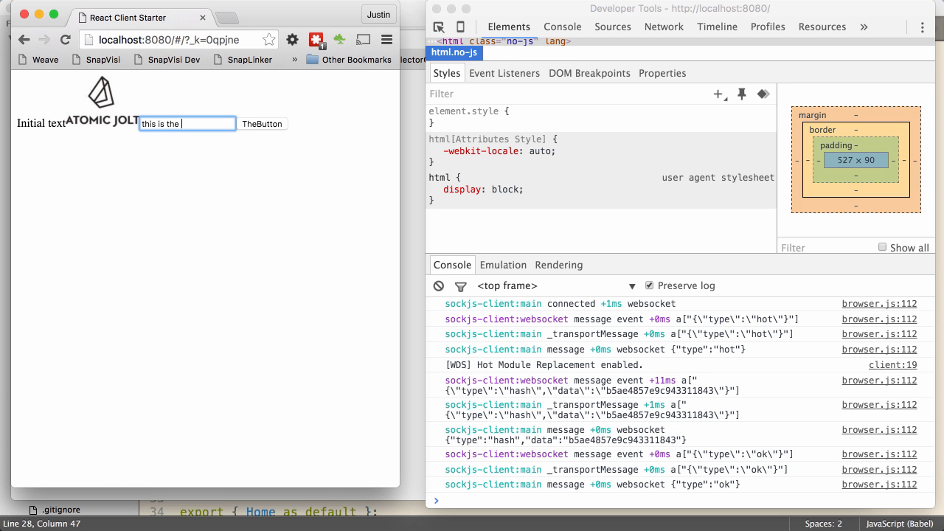
{"action": "left_click", "coordinate": [263, 124]}
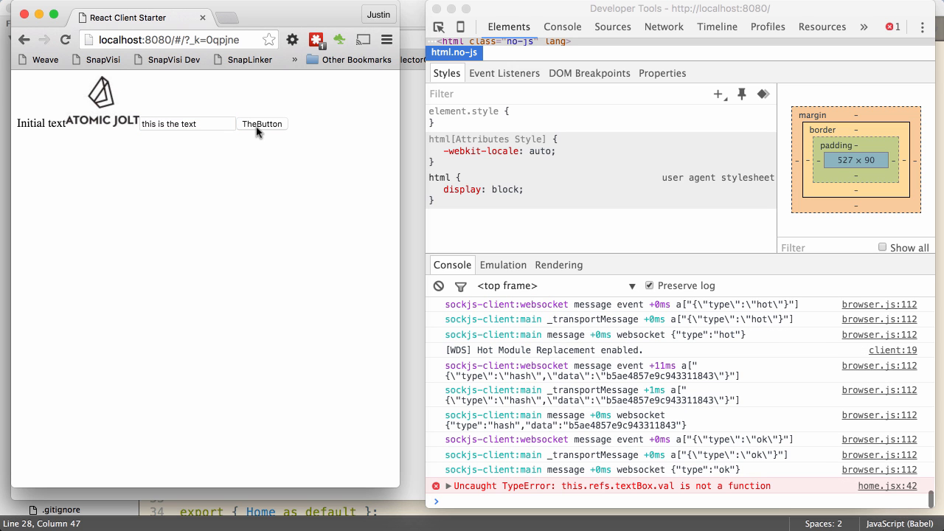
{"action": "mouse_move", "coordinate": [694, 496]}
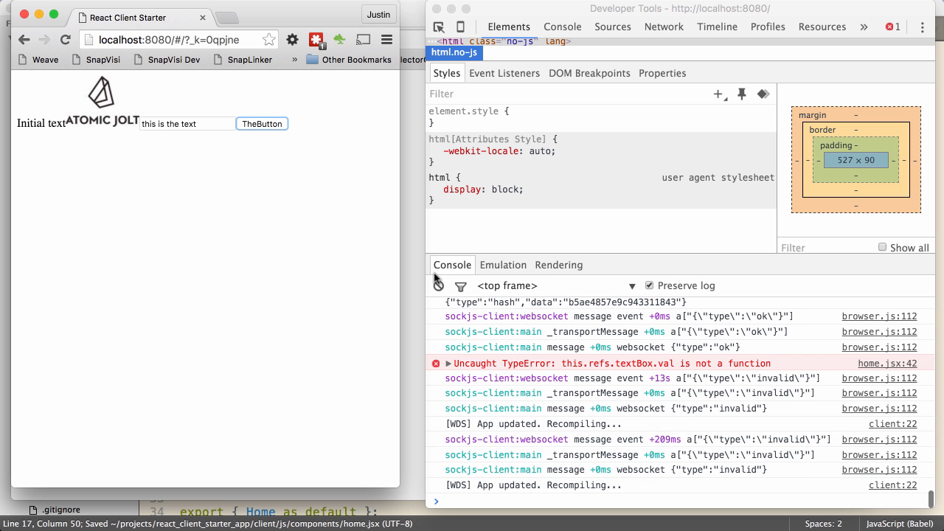
{"action": "left_click", "coordinate": [67, 40]}
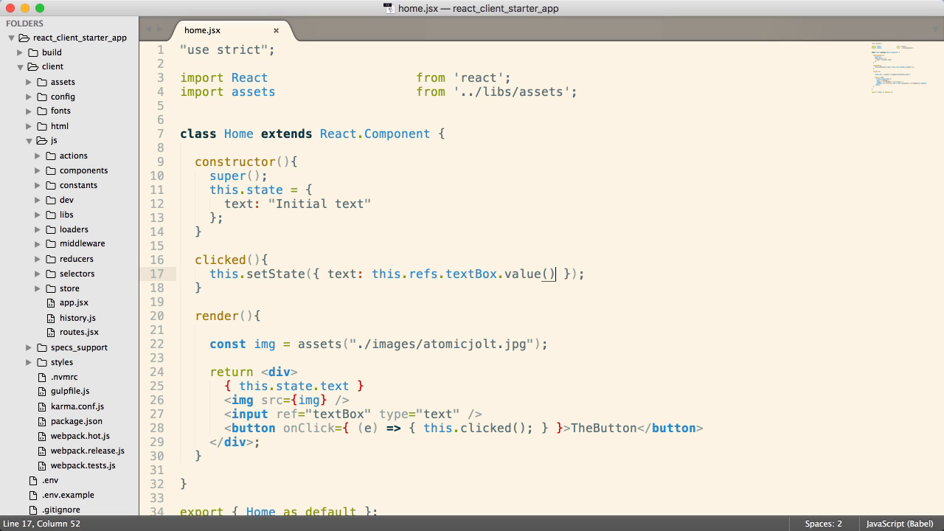
{"action": "key", "text": "backspace"}
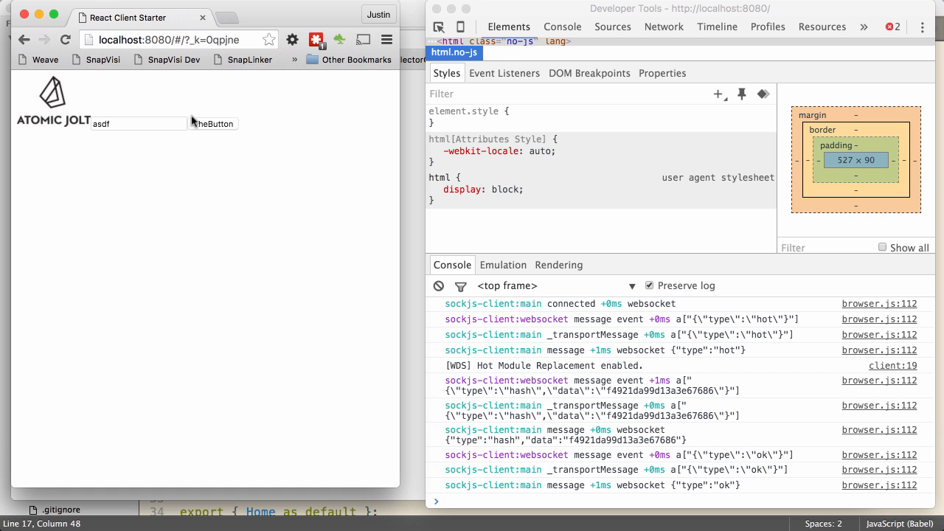
{"action": "mouse_move", "coordinate": [570, 385]}
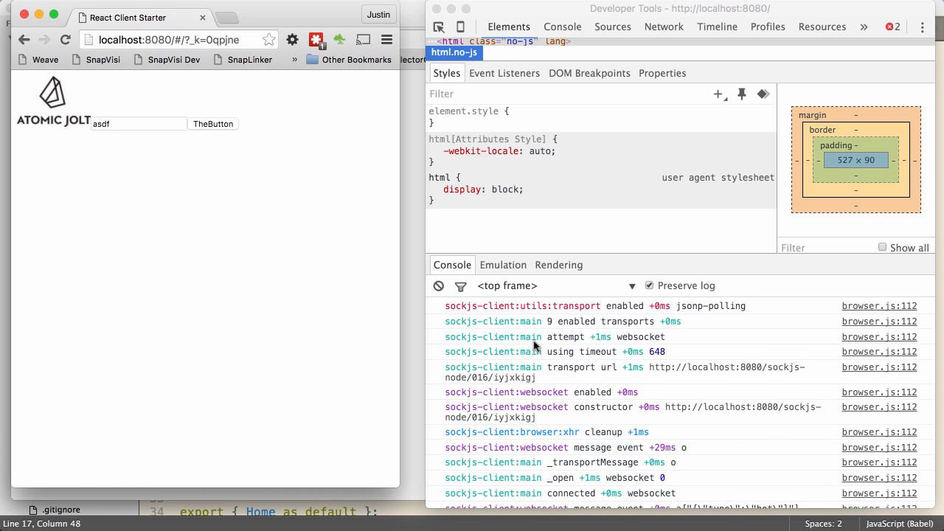
{"action": "mouse_move", "coordinate": [626, 42]}
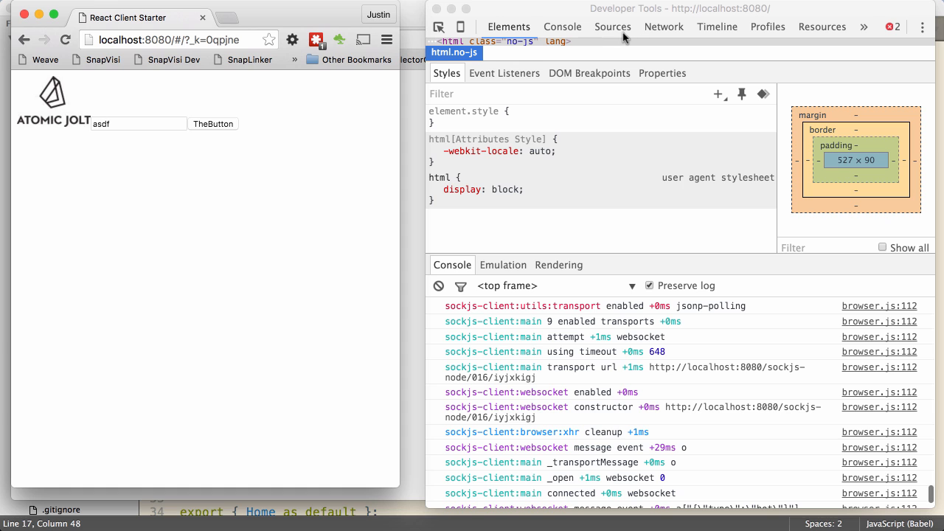
Set a breakpoint on the setState line in Sources and press TheButton to pause inside clicked.
{"action": "left_click", "coordinate": [612, 26]}
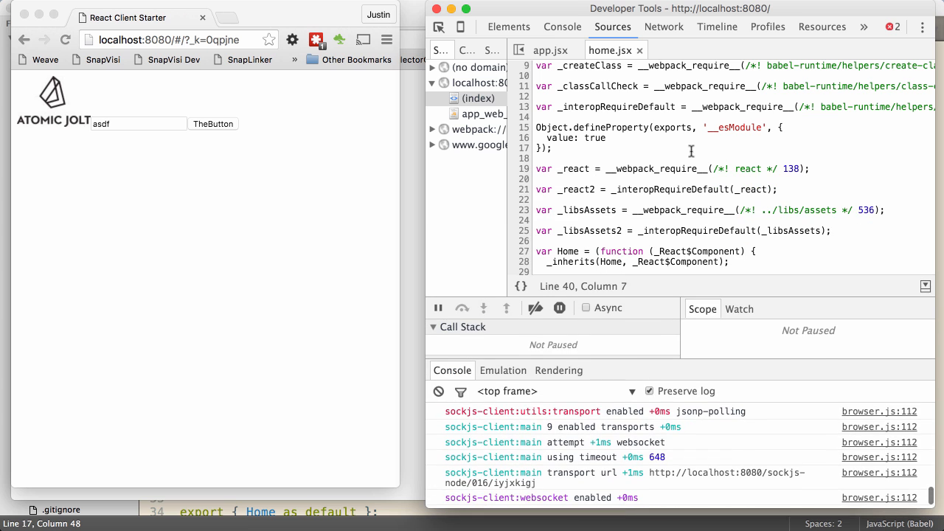
{"action": "scroll", "scroll_direction": "down", "scroll_amount": 3}
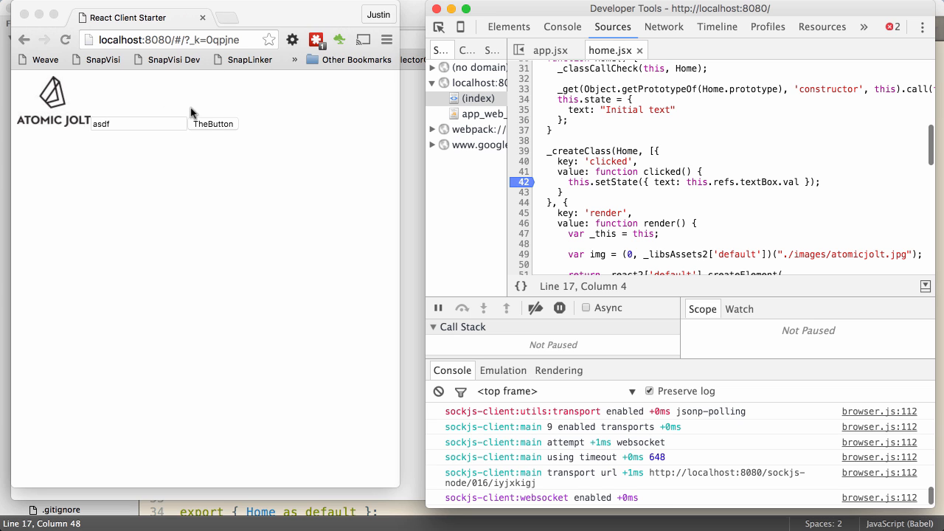
{"action": "left_click", "coordinate": [213, 124]}
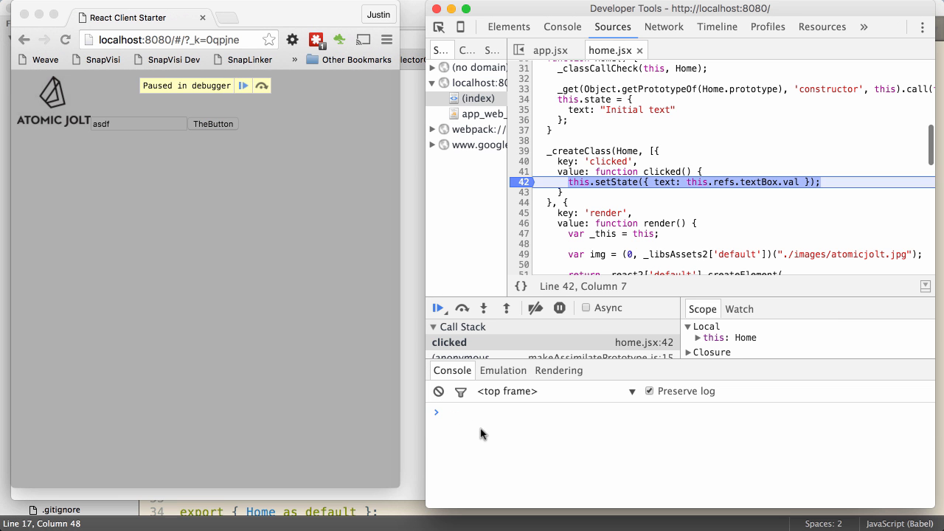
Evaluate this.refs.textBox.value in the console, getting "asdf".
{"action": "type", "text": "this.refs"}
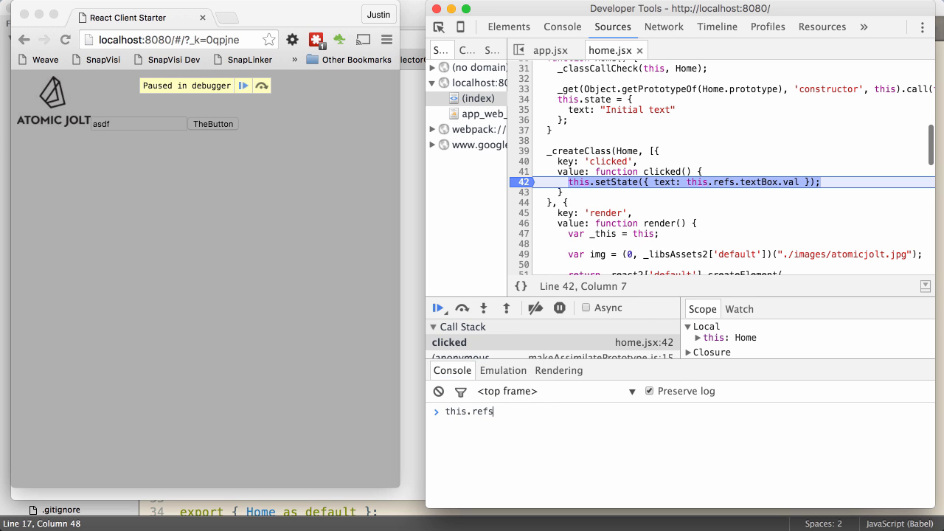
{"action": "type", "text": ".textBox."}
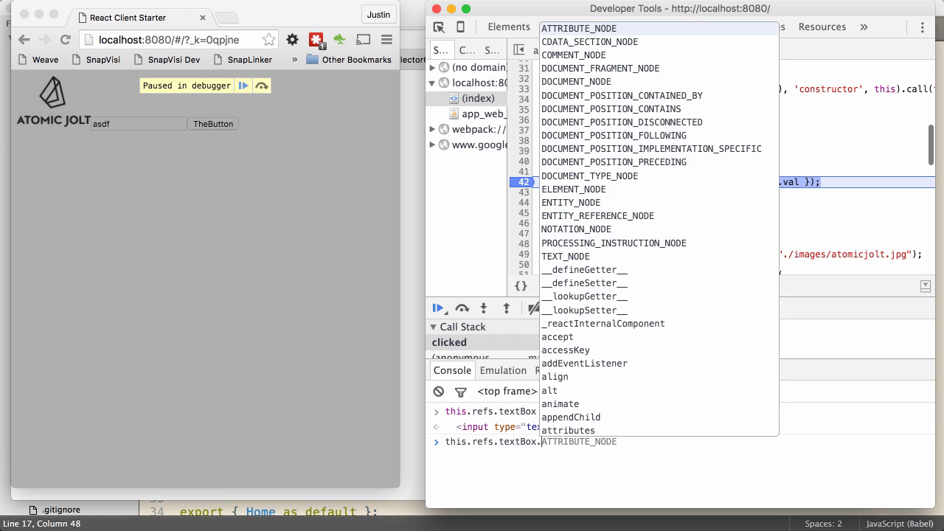
{"action": "type", "text": "val"}
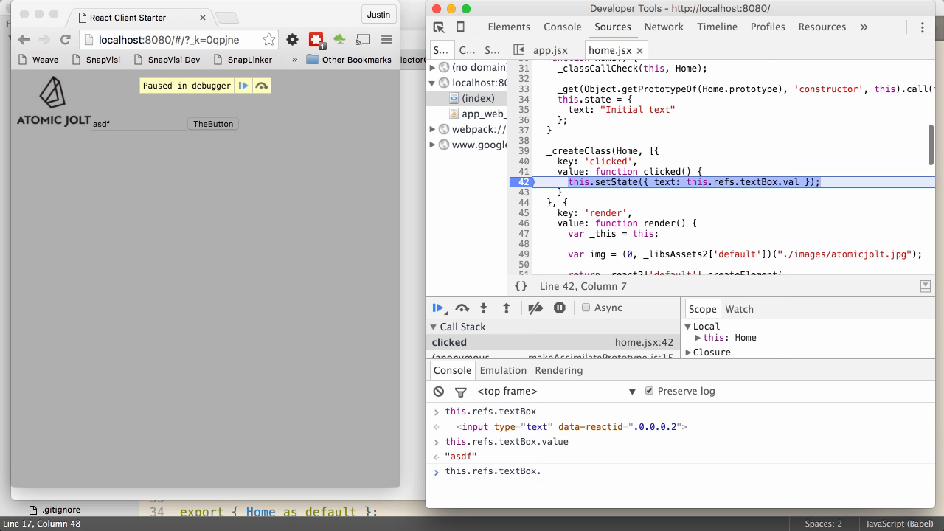
{"action": "type", "text": "."}
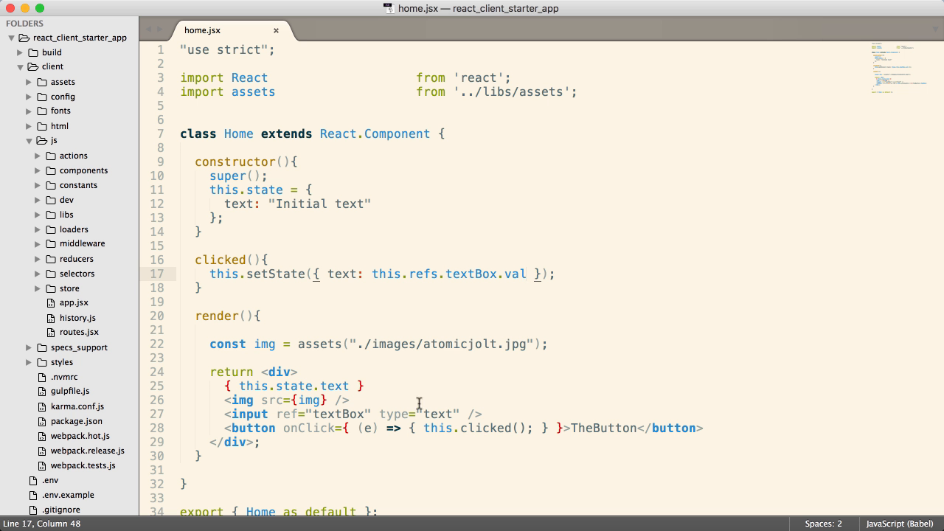
{"action": "mouse_move", "coordinate": [524, 273]}
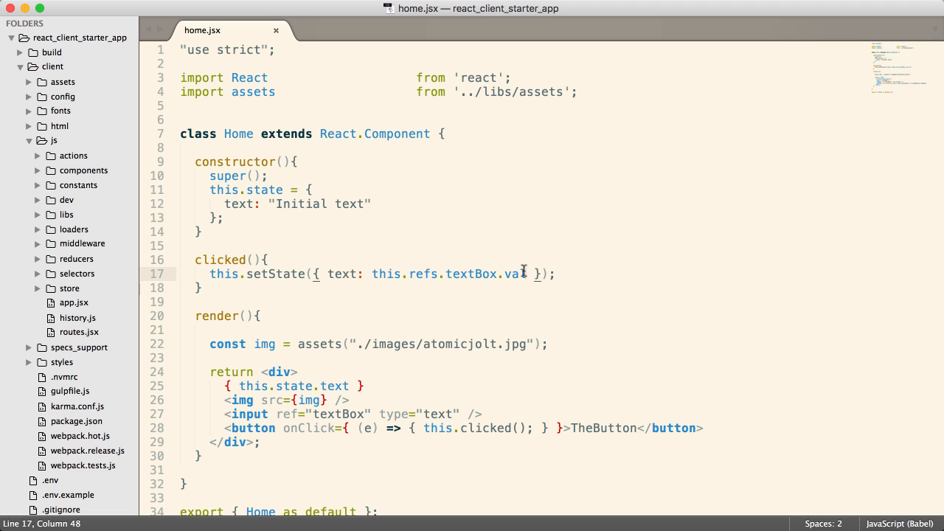
Change .val to .value, remove the breakpoint and press TheButton so 'asdf' renders beside the logo.
{"action": "type", "text": "ue"}
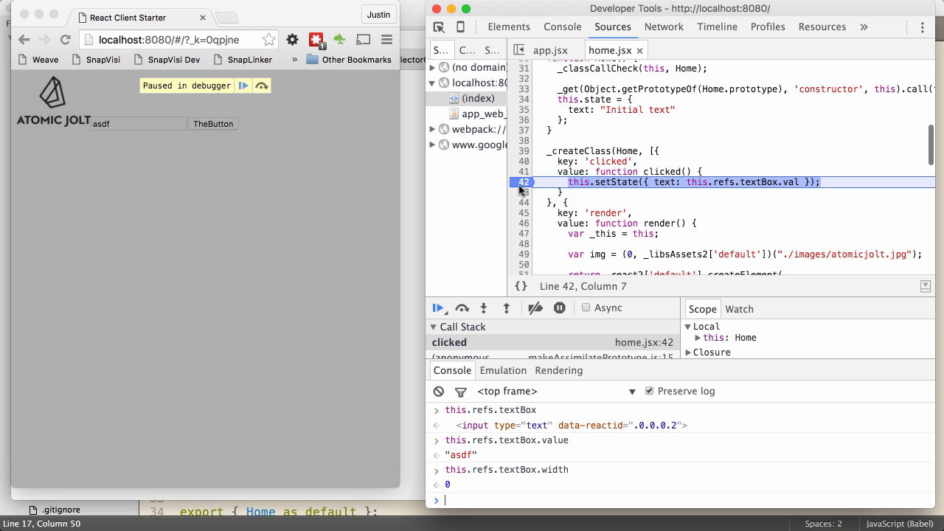
{"action": "left_click", "coordinate": [438, 309]}
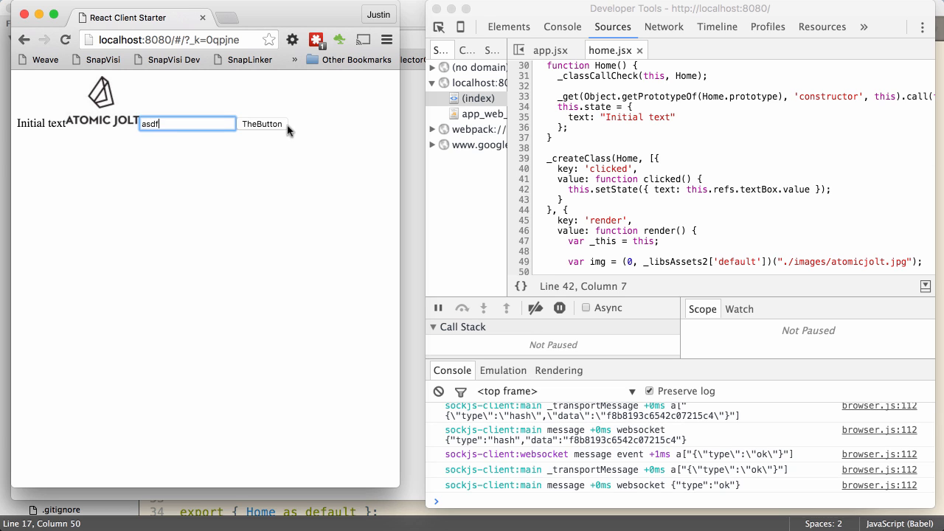
{"action": "left_click", "coordinate": [263, 124]}
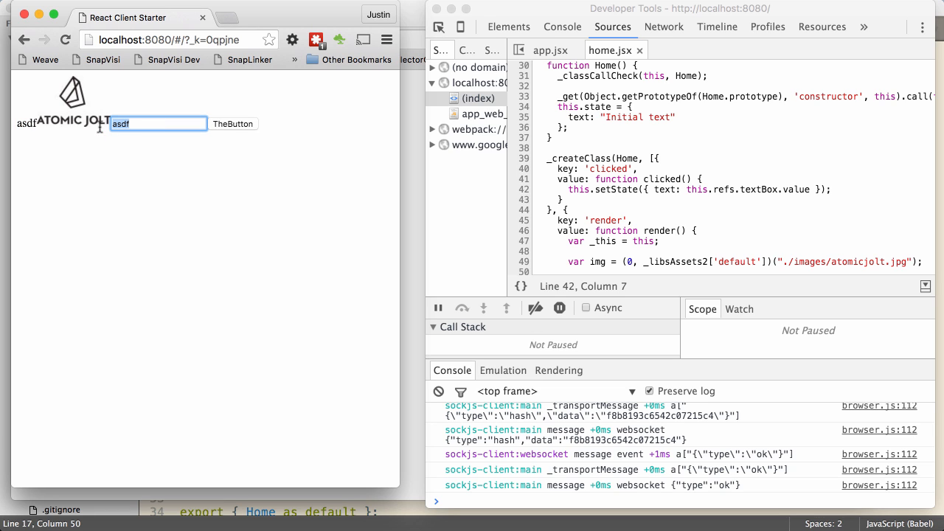
{"action": "mouse_move", "coordinate": [165, 124]}
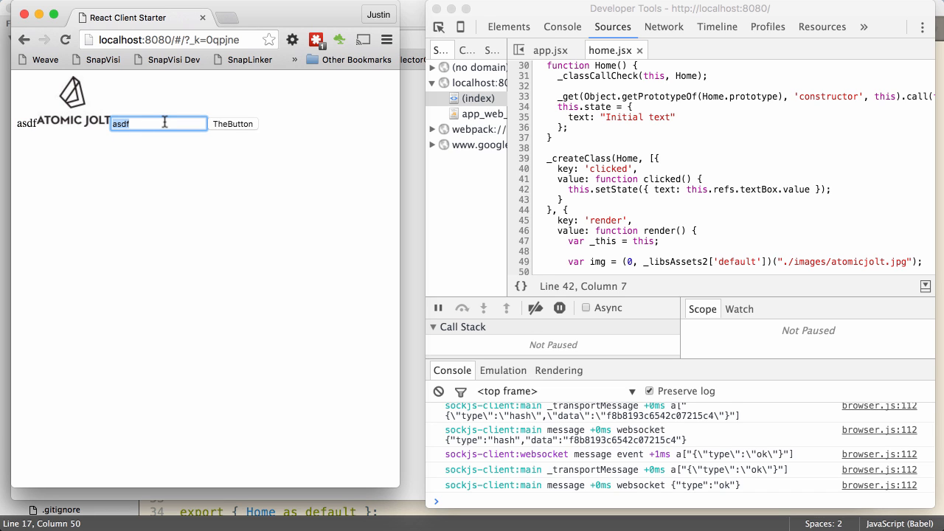
{"action": "left_click", "coordinate": [233, 124]}
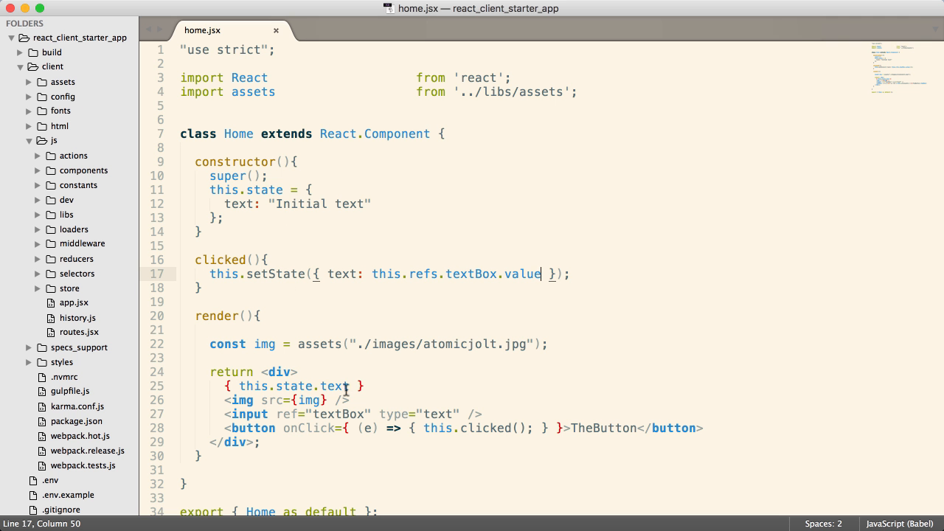
{"action": "double_click", "coordinate": [337, 414]}
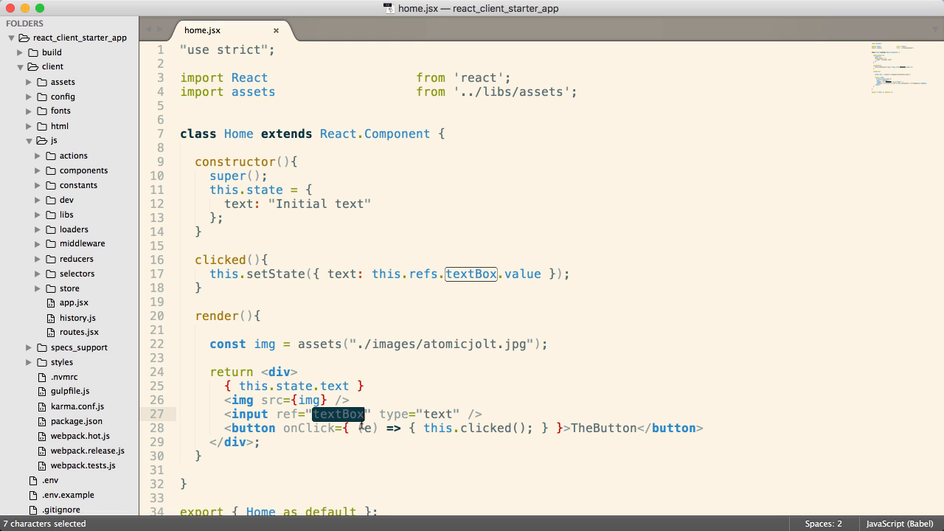
{"action": "mouse_move", "coordinate": [260, 198]}
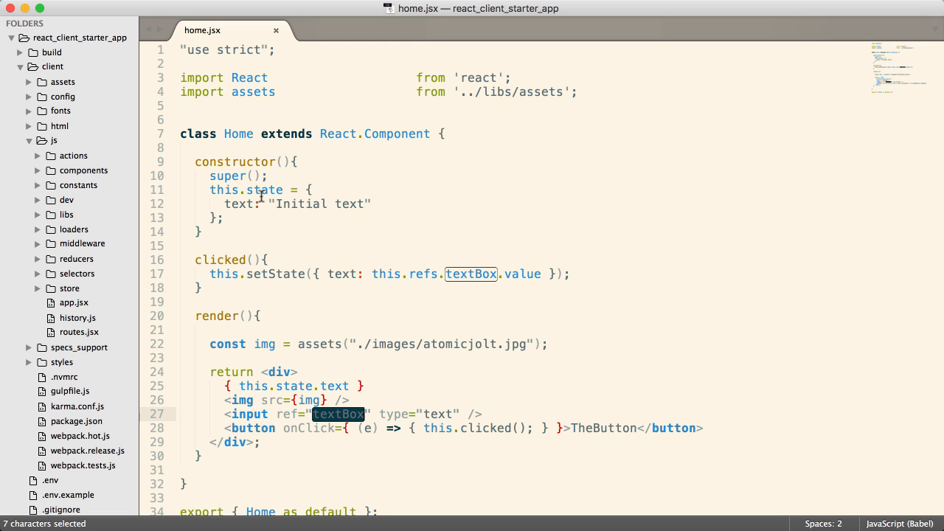